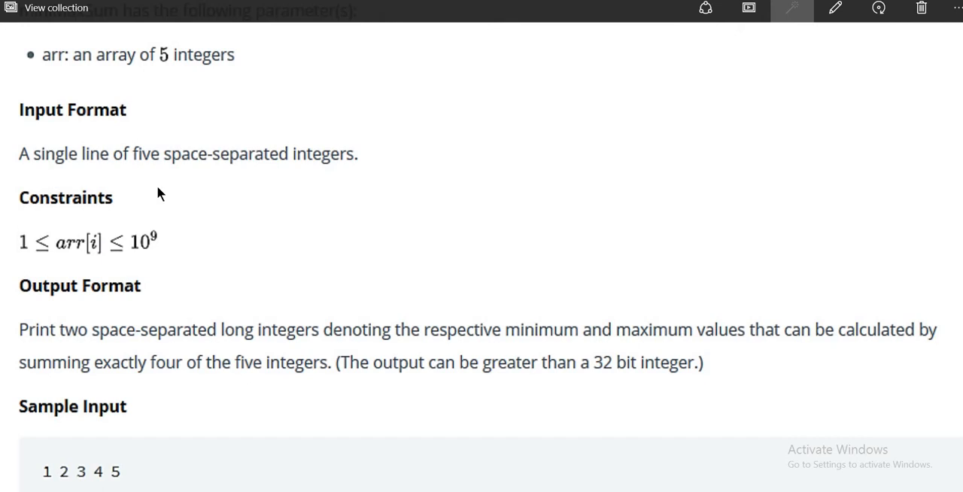
mouse_move(158, 290)
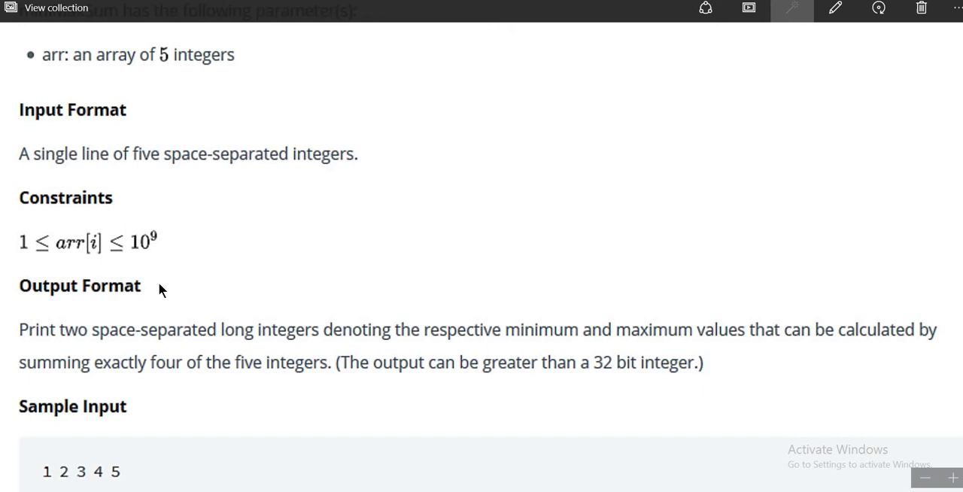
mouse_move(14, 160)
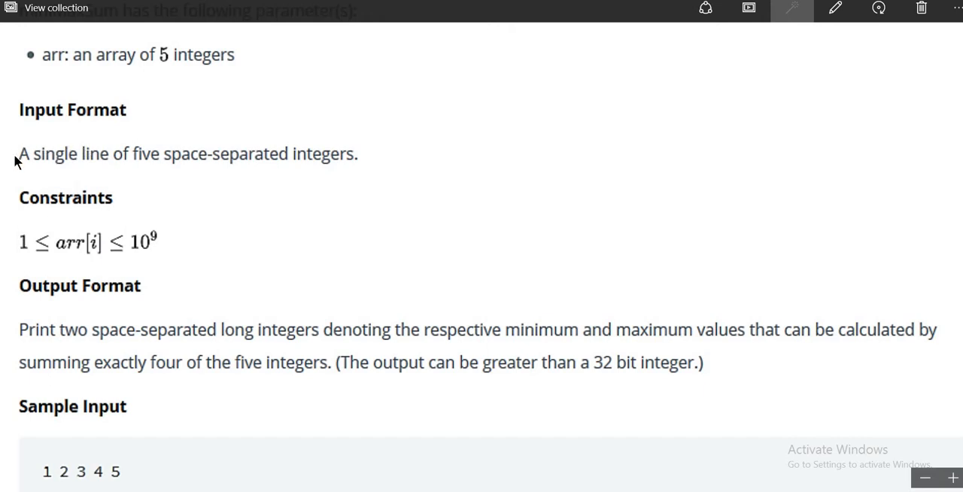
mouse_move(23, 165)
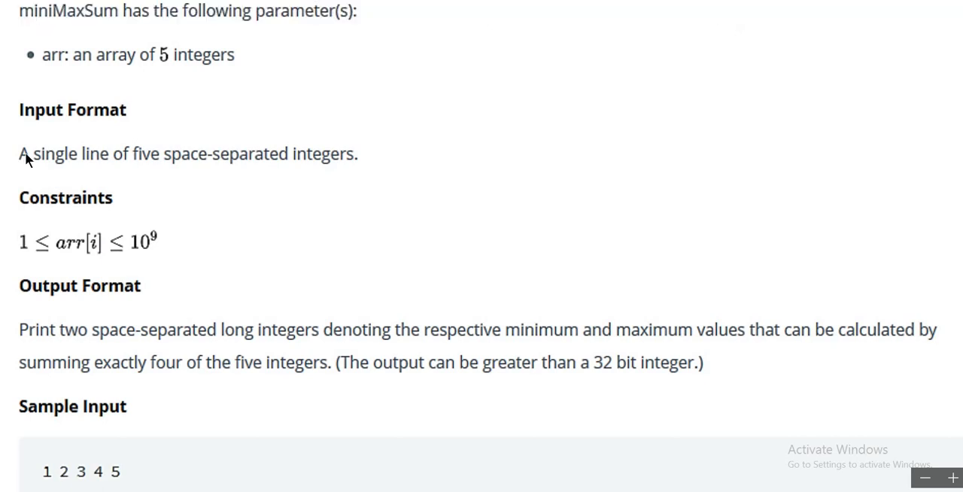
Step: Declare int arr[5] and i inside main of space.c
scroll(down, 3)
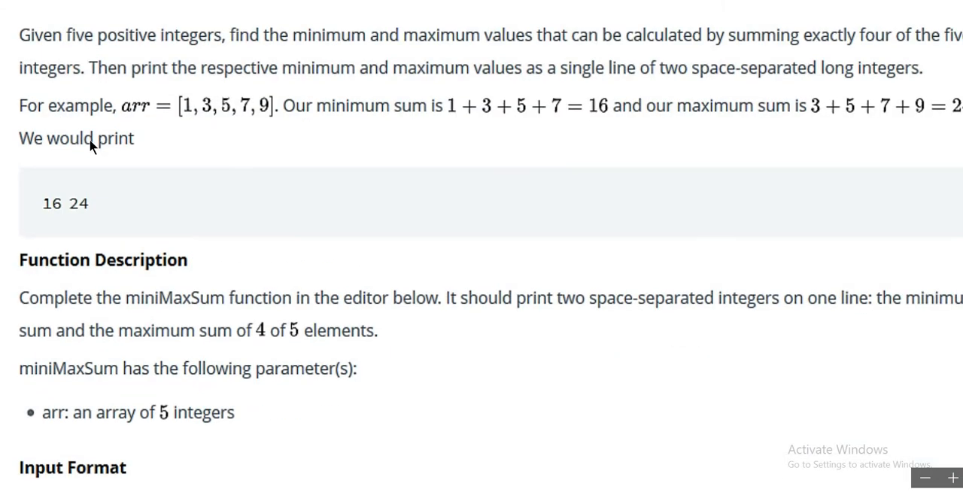
scroll(down, 3)
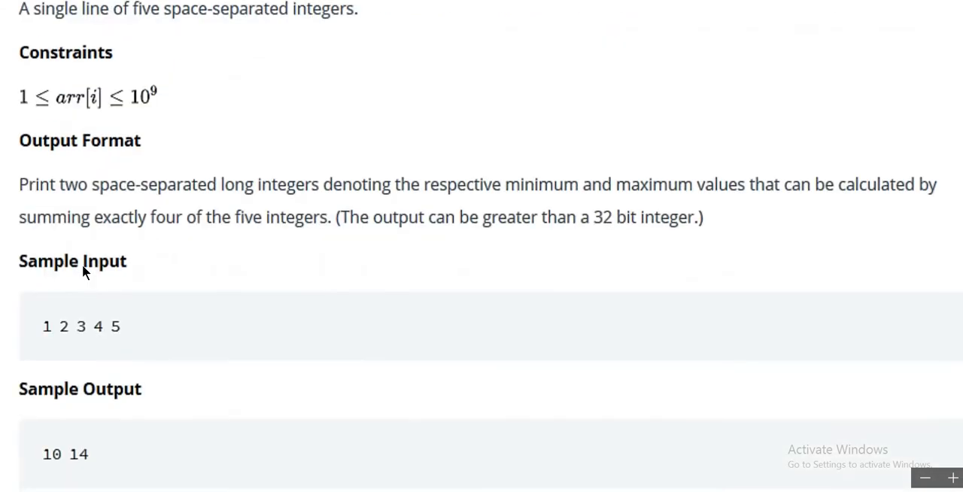
scroll(up, 3)
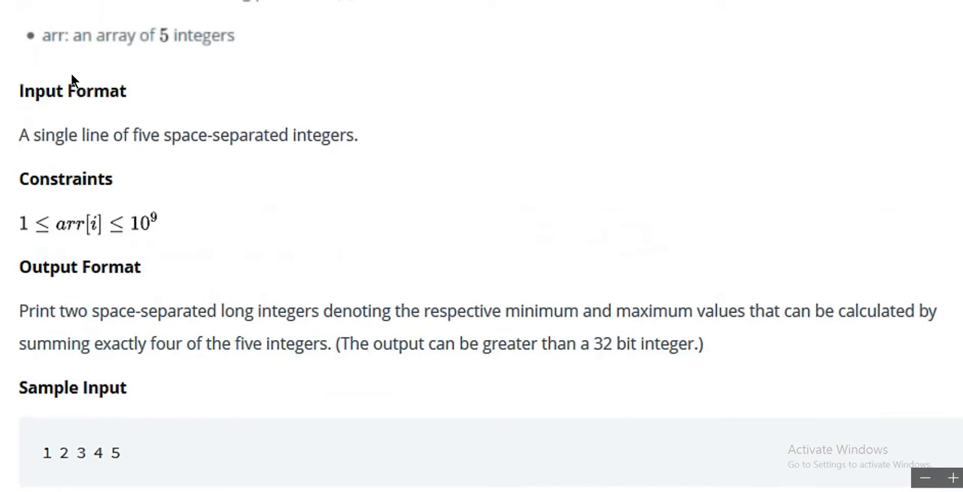
scroll(up, 3)
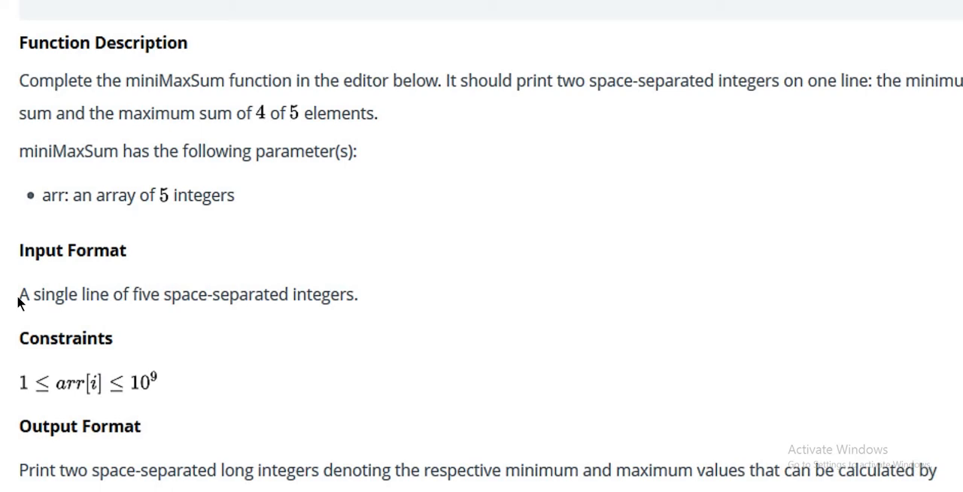
mouse_move(181, 303)
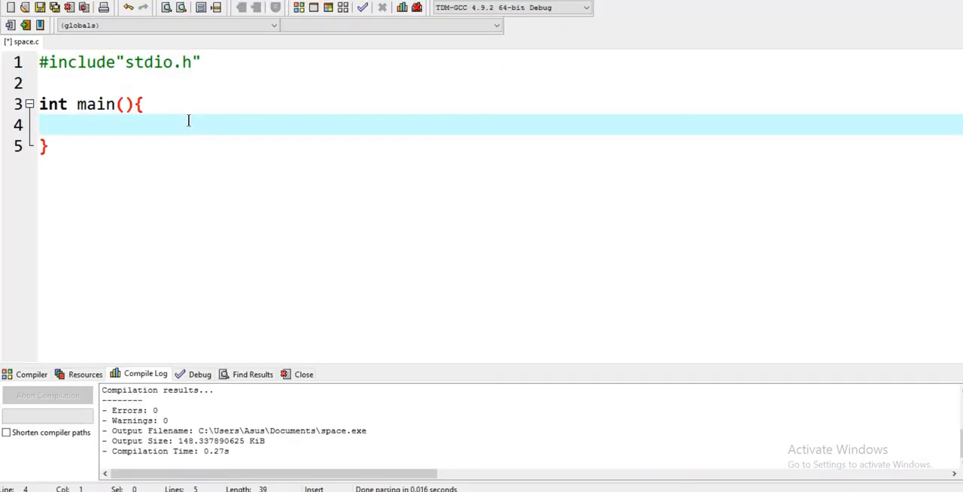
text(int ar)
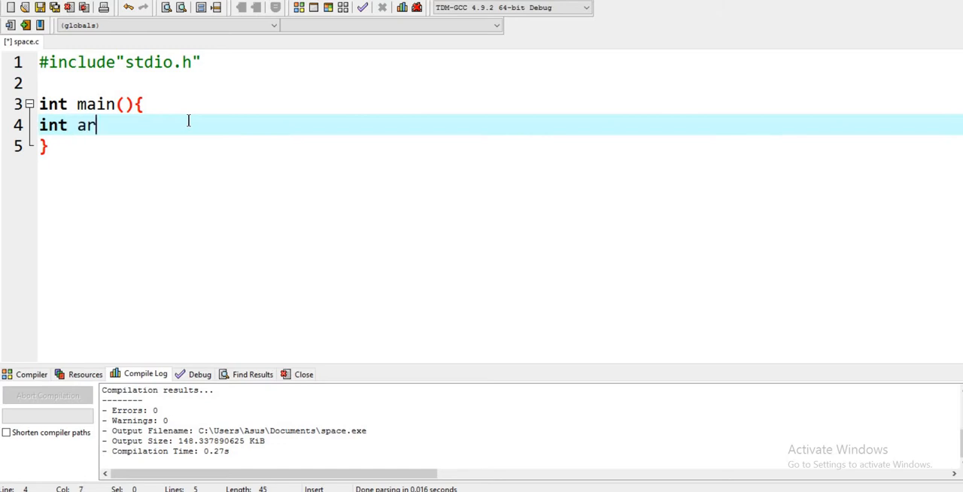
text(r[])
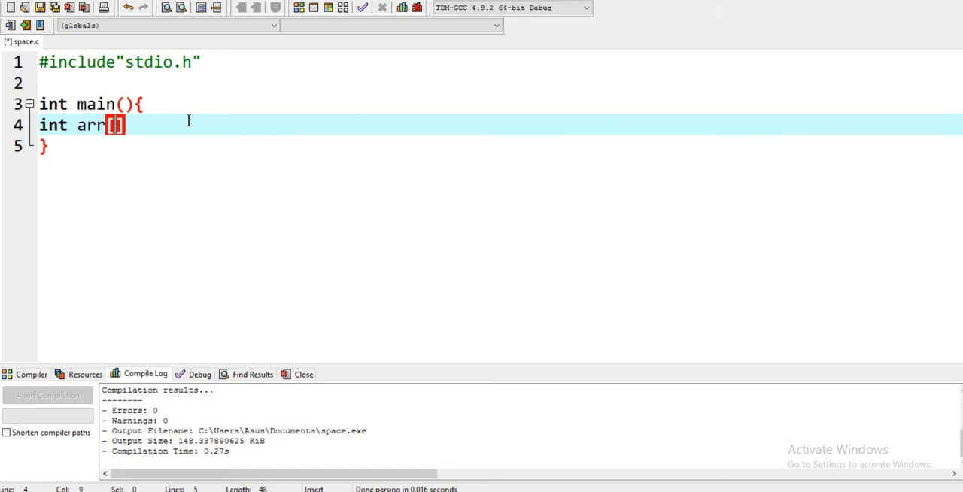
click(67, 125)
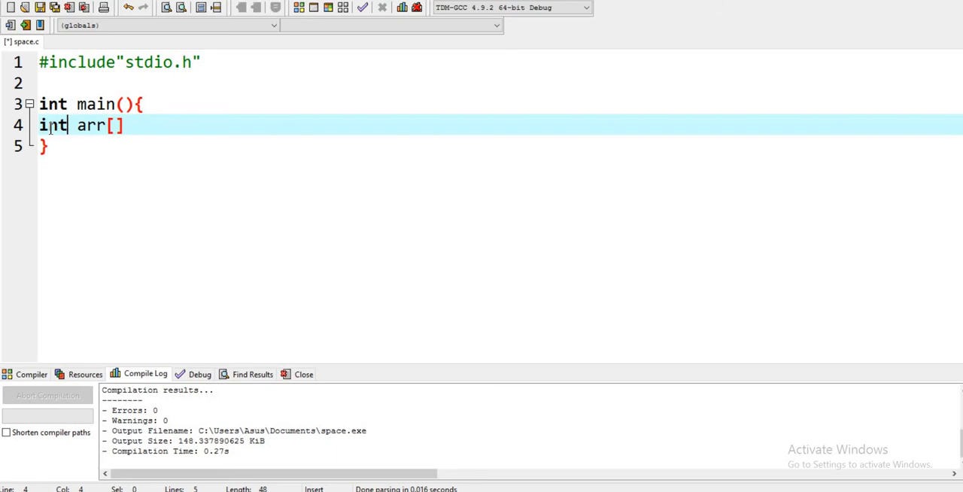
double_click(52, 124)
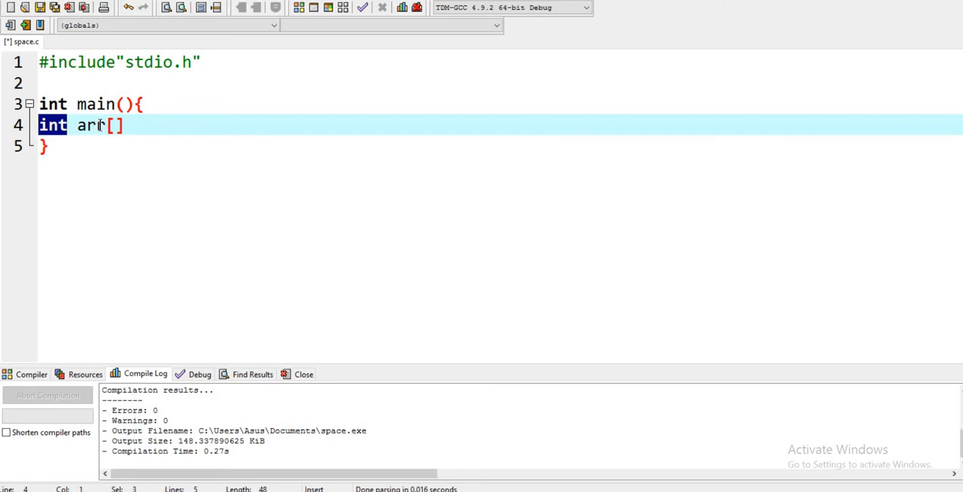
double_click(90, 124)
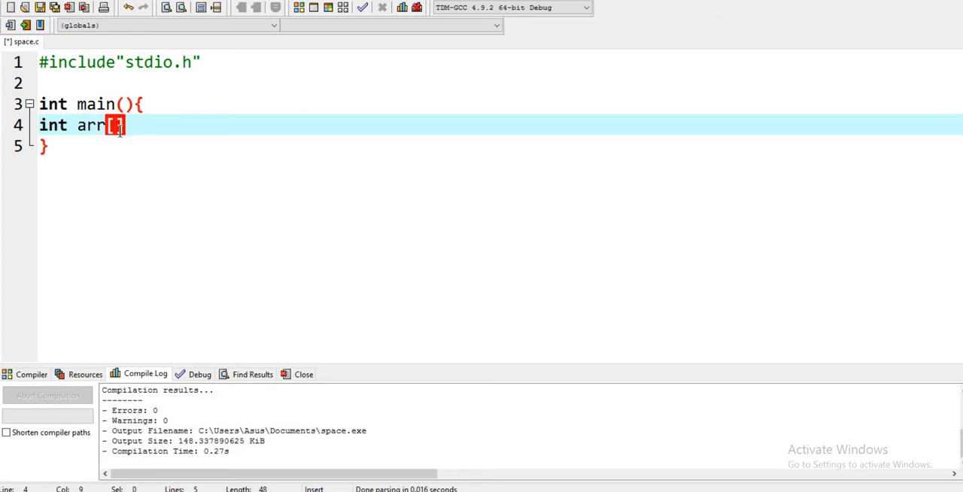
text(5)
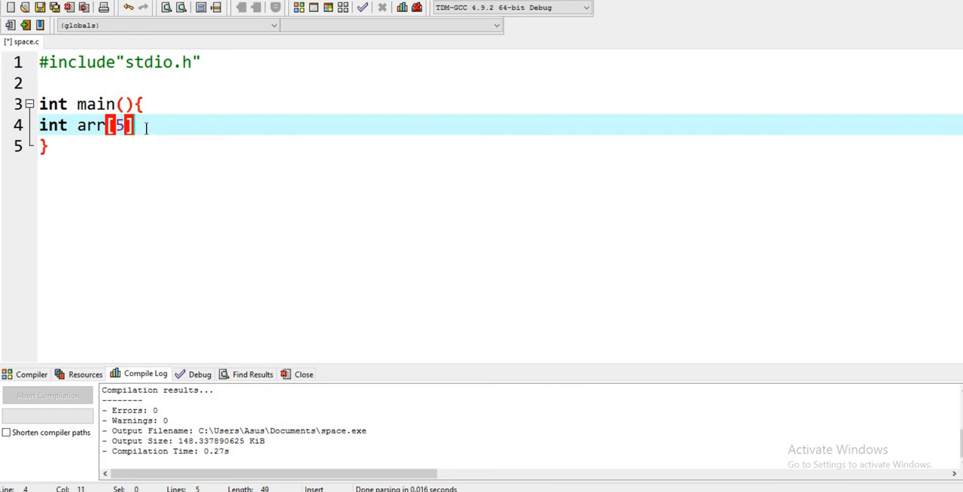
text(;)
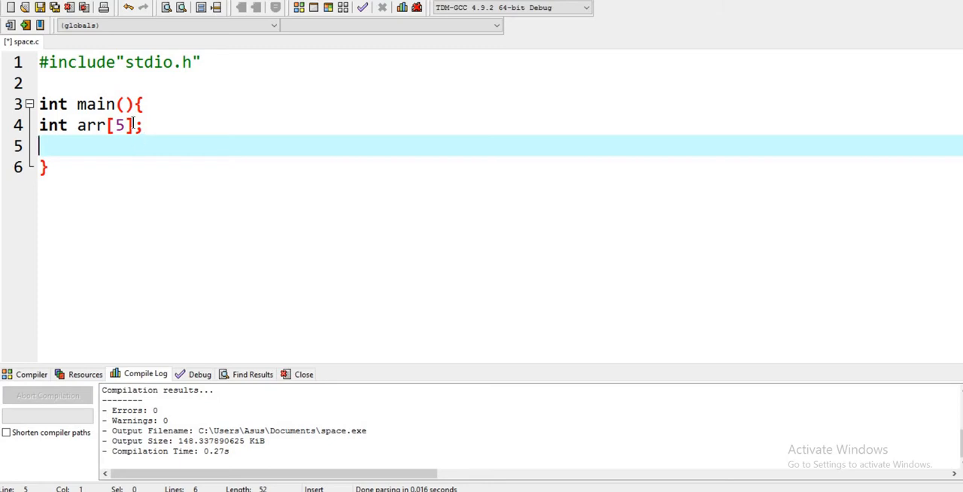
text(,i)
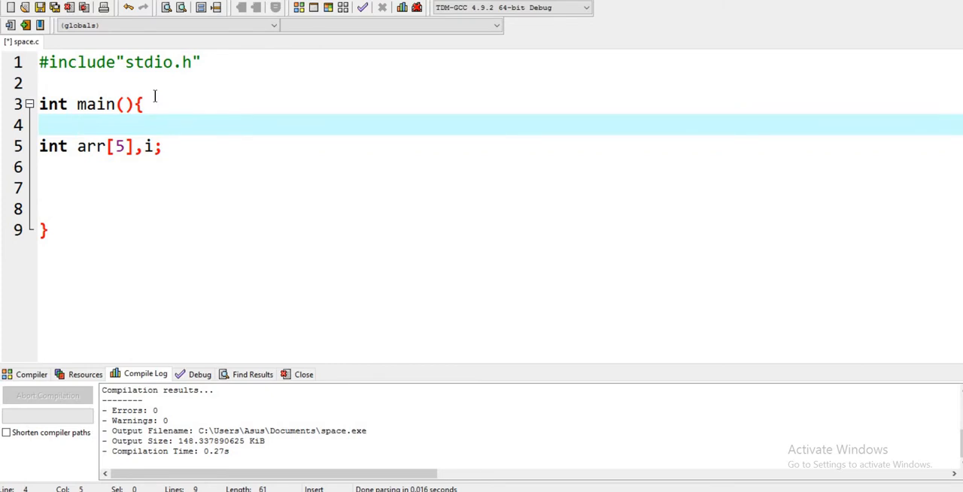
Step: Open a for (i=0;i<5;i++) { loop block below the declaration
click(162, 146)
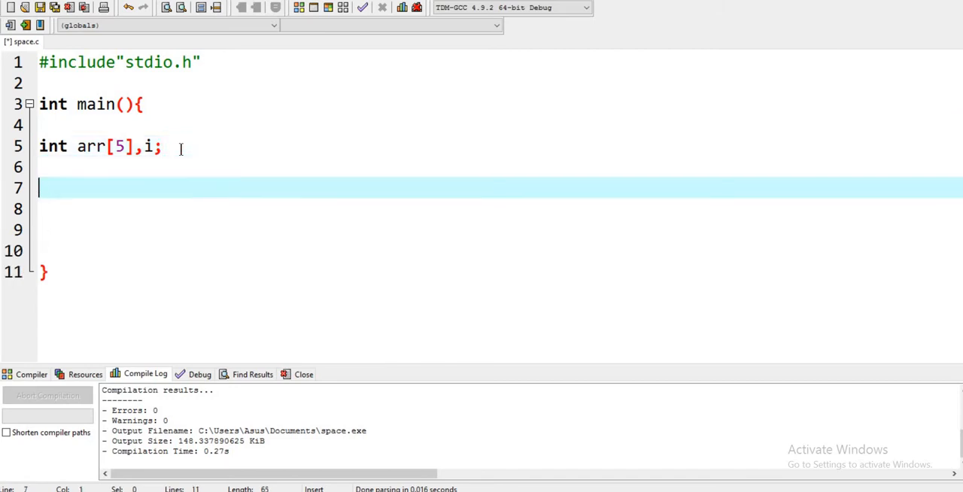
text(for)
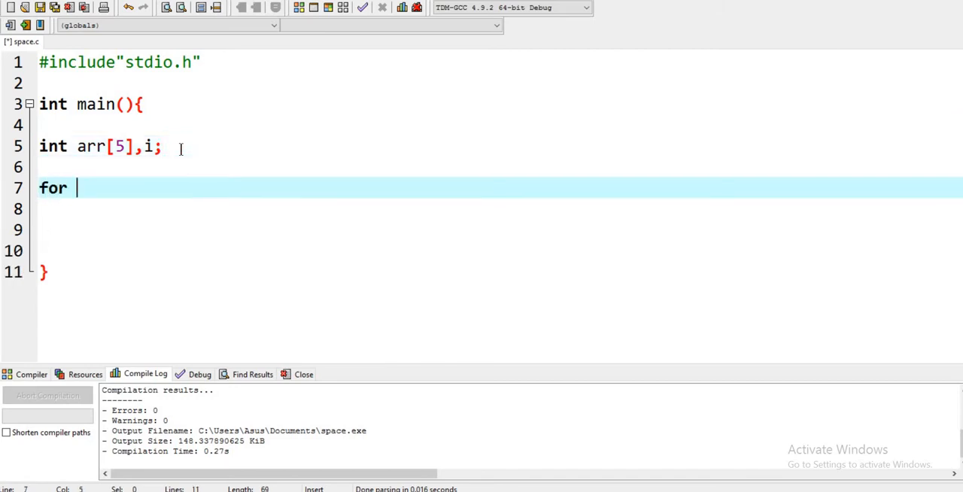
text(()
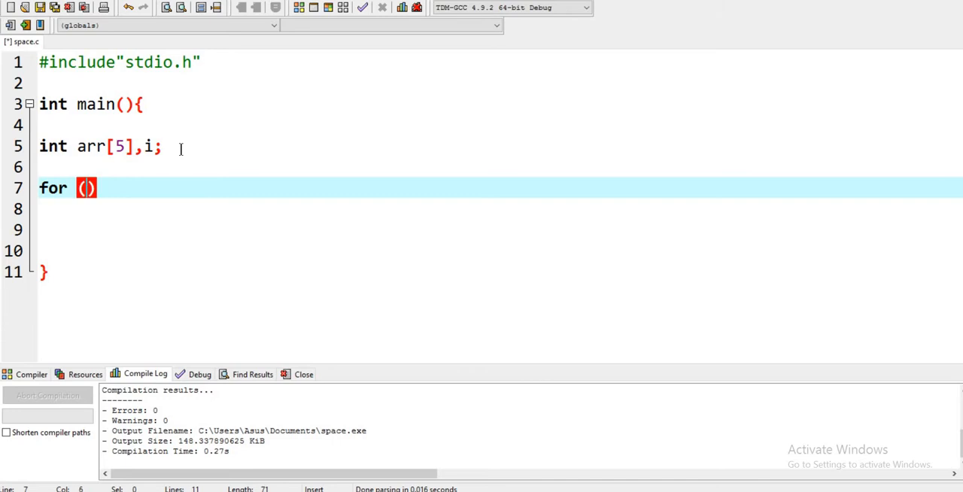
text(in)
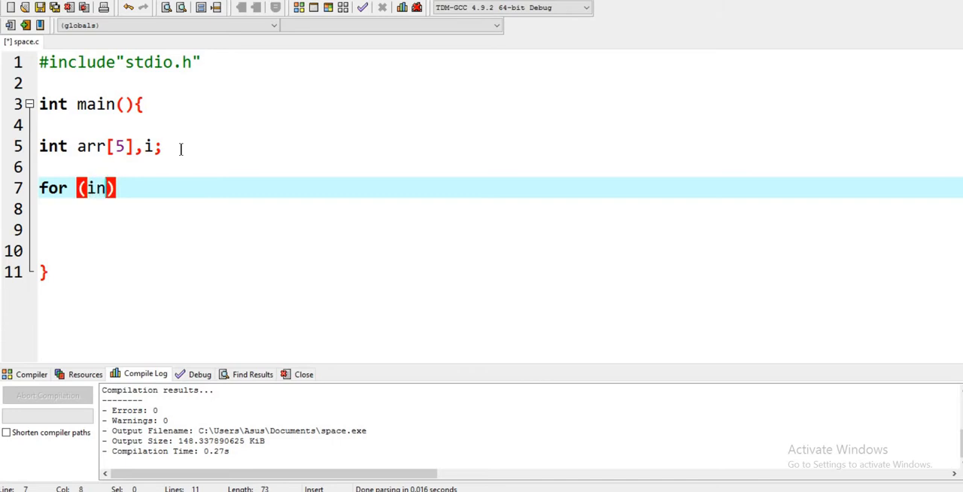
text(=)
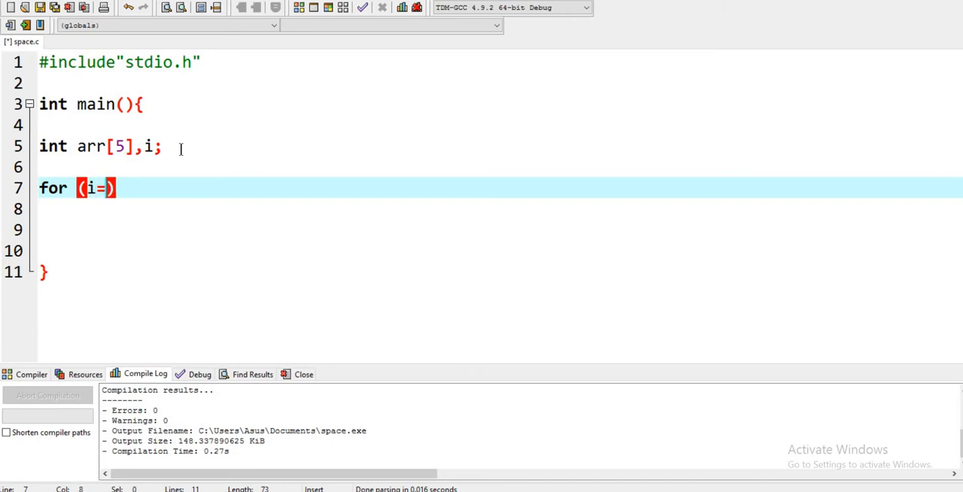
text(0;i)
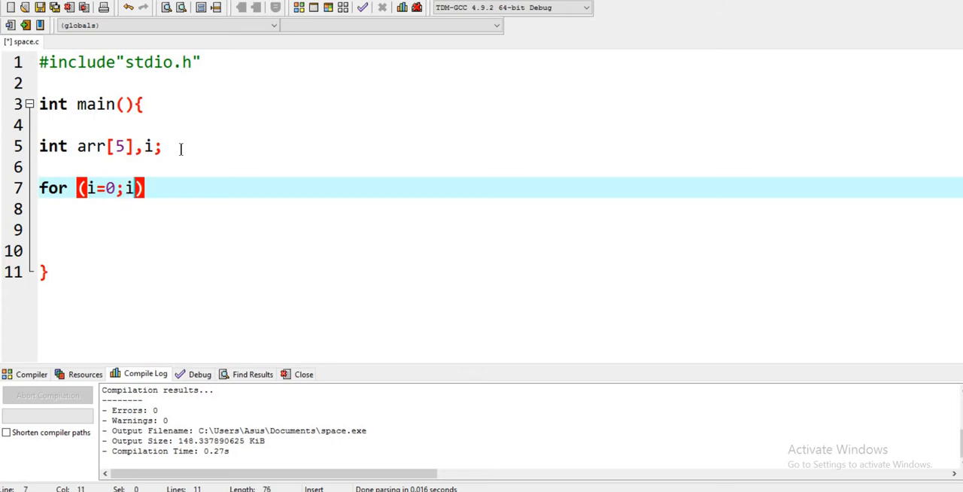
text(<5)
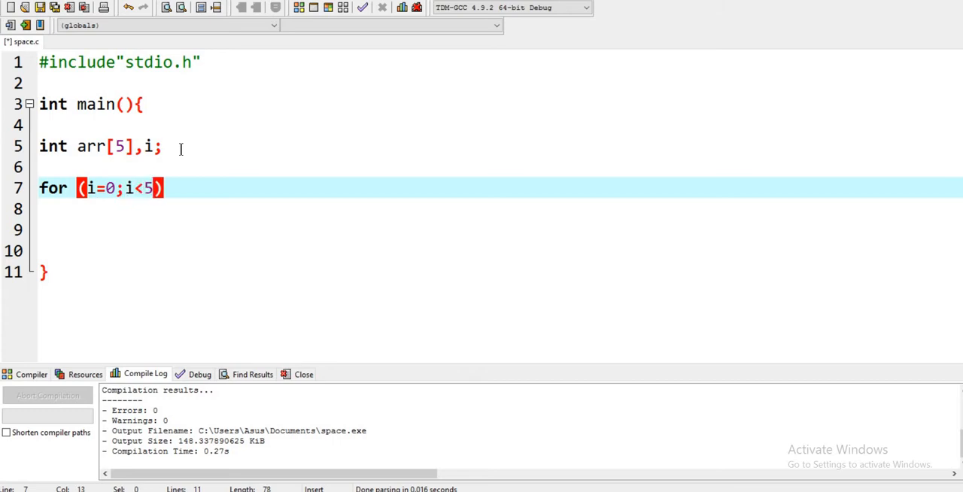
text(;i)
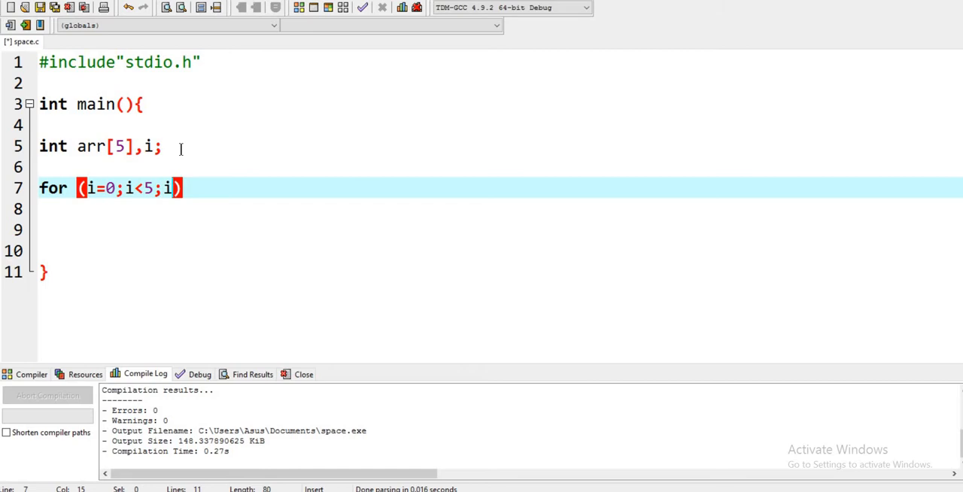
text(++)
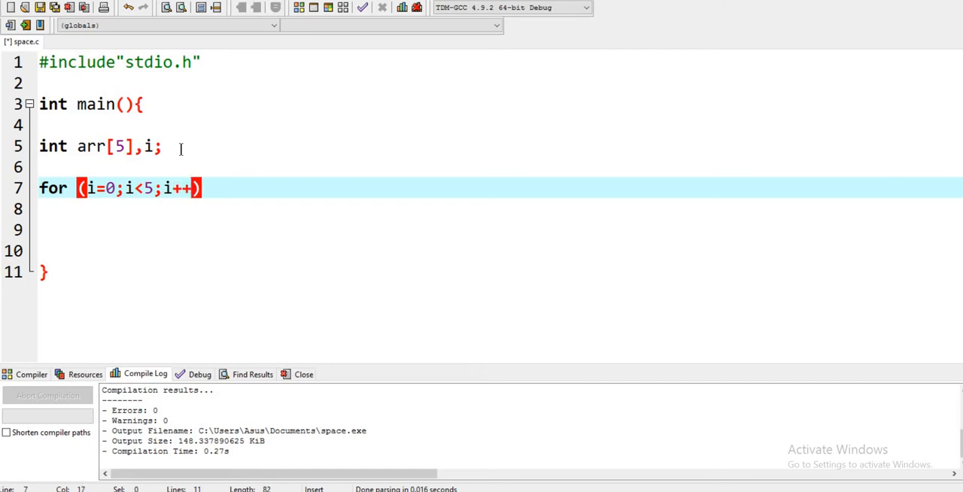
text({)
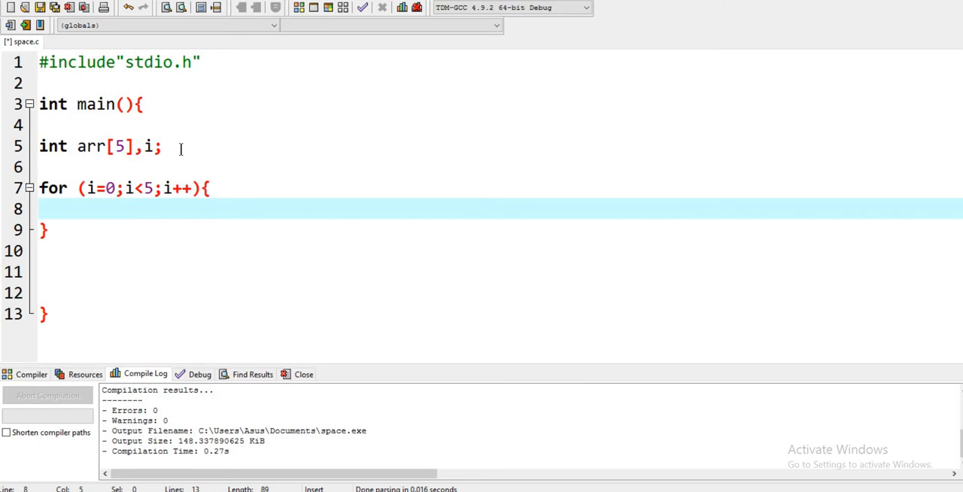
Step: Write scanf("%d",&arr[i]); as the first loop's body
text(sca)
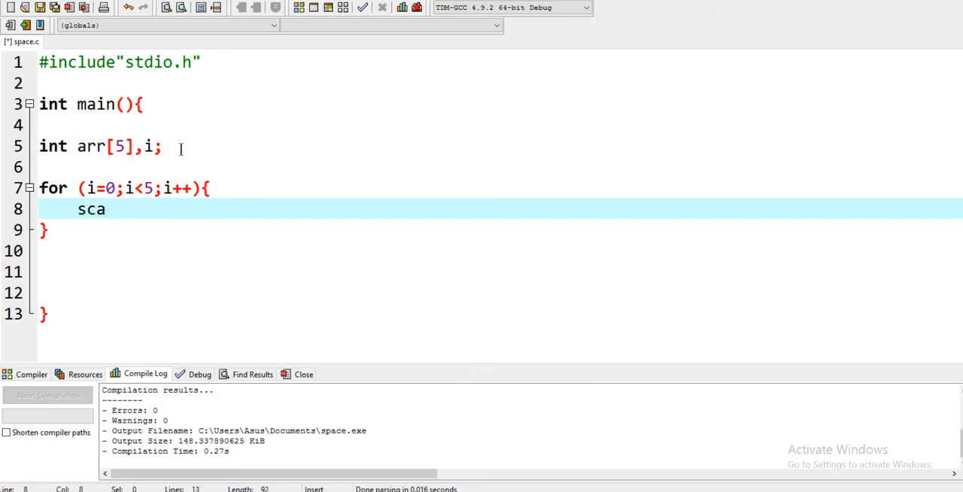
text(nf())
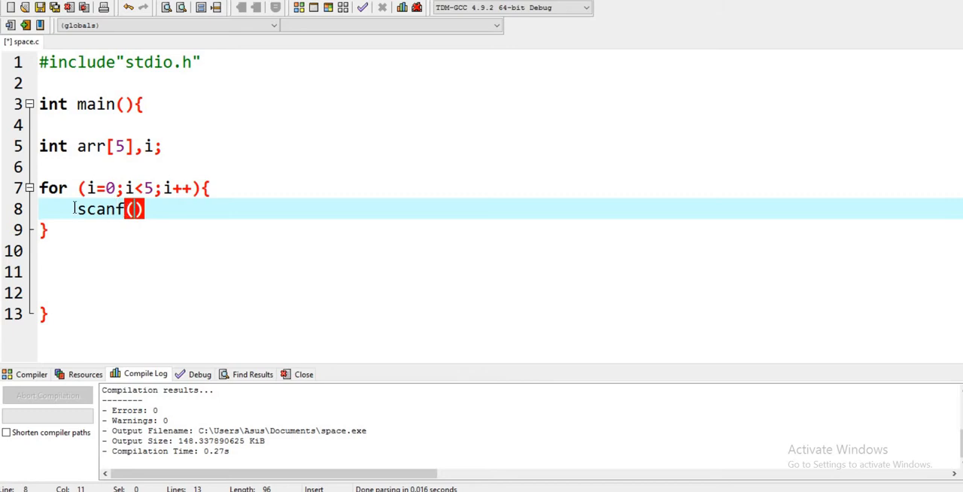
double_click(100, 209)
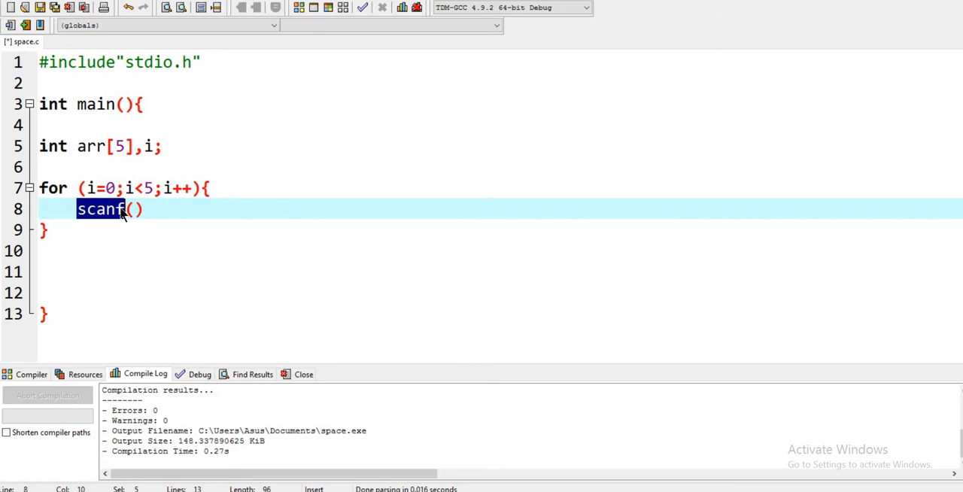
mouse_move(113, 216)
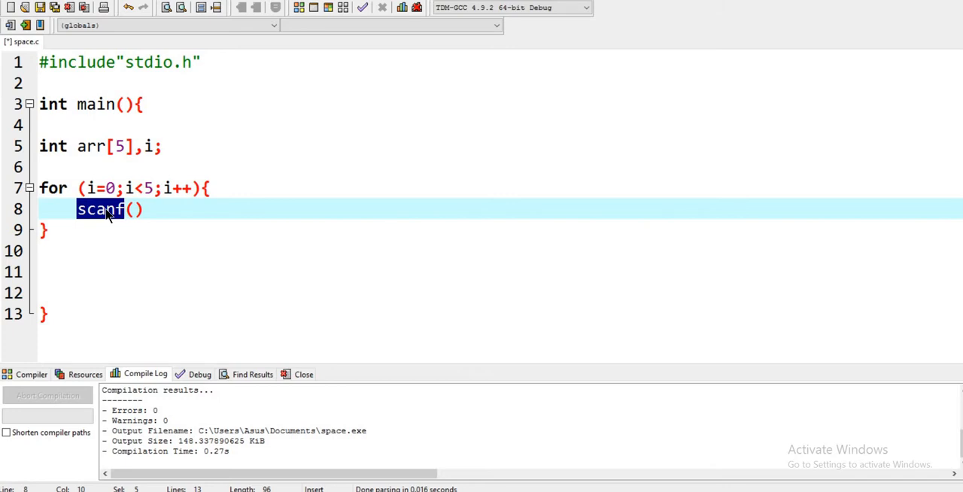
click(134, 209)
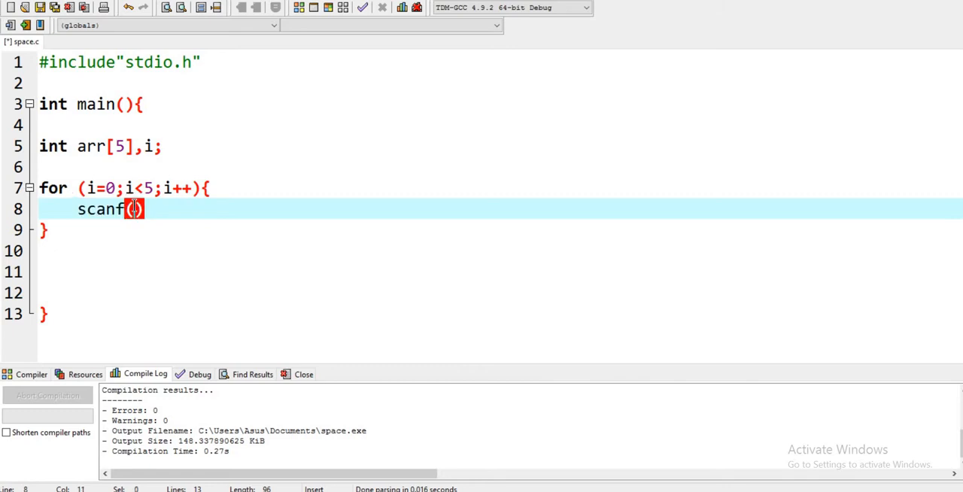
text("")
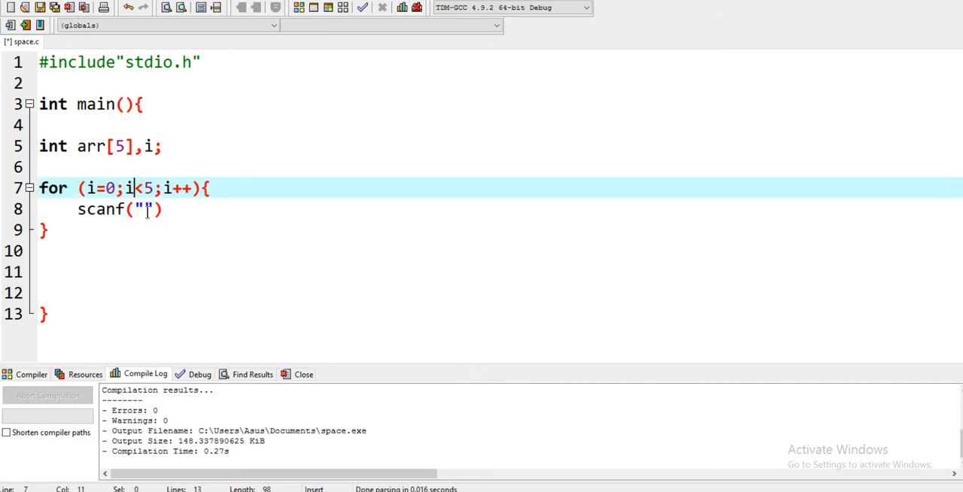
click(142, 209)
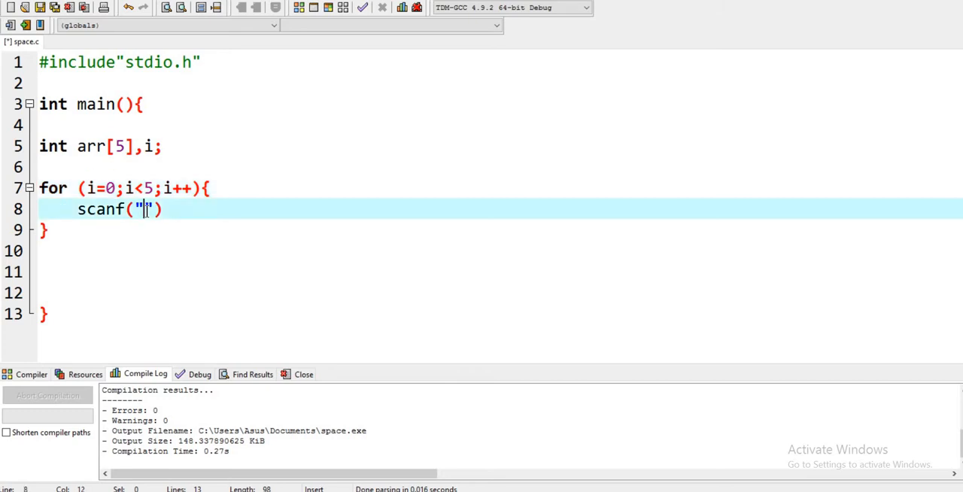
text(%d)
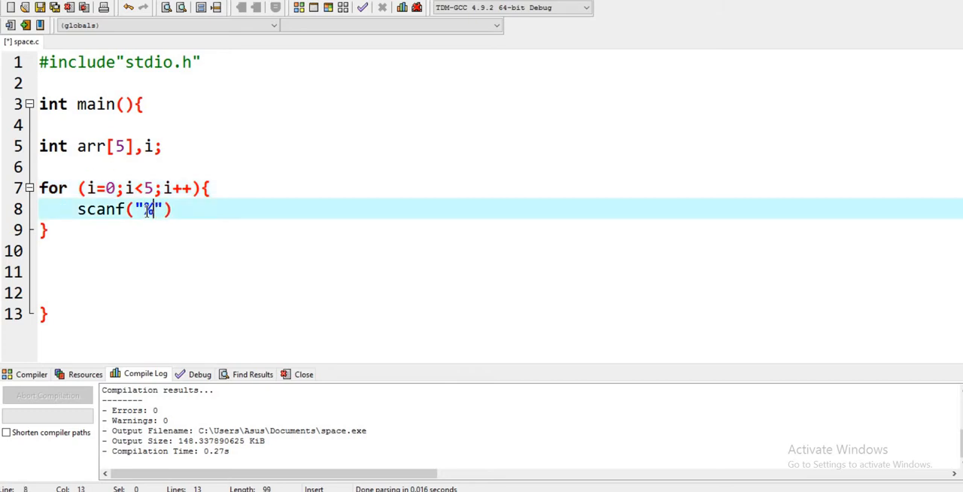
text(d)
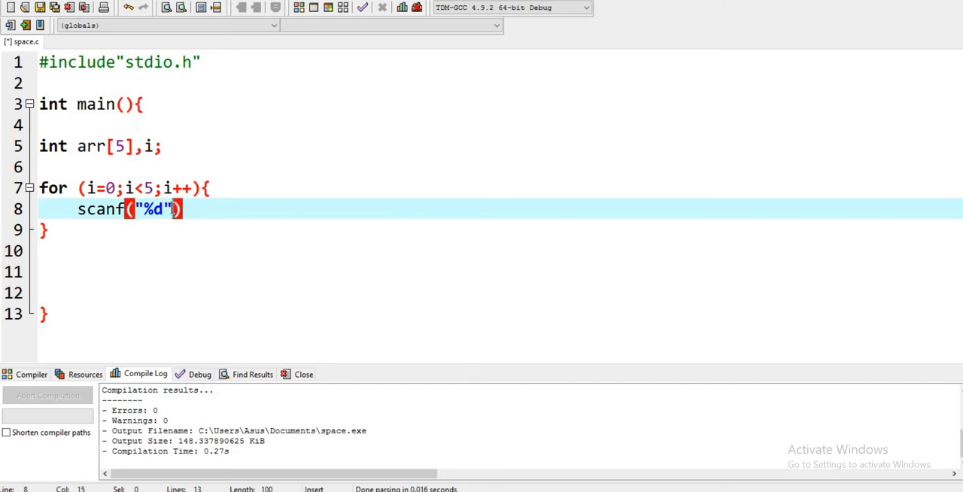
text(,)
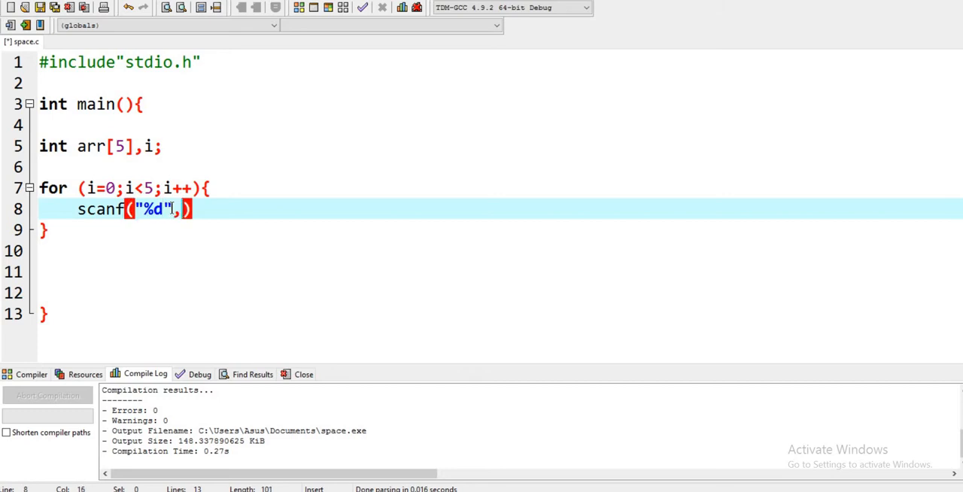
text(&arr)
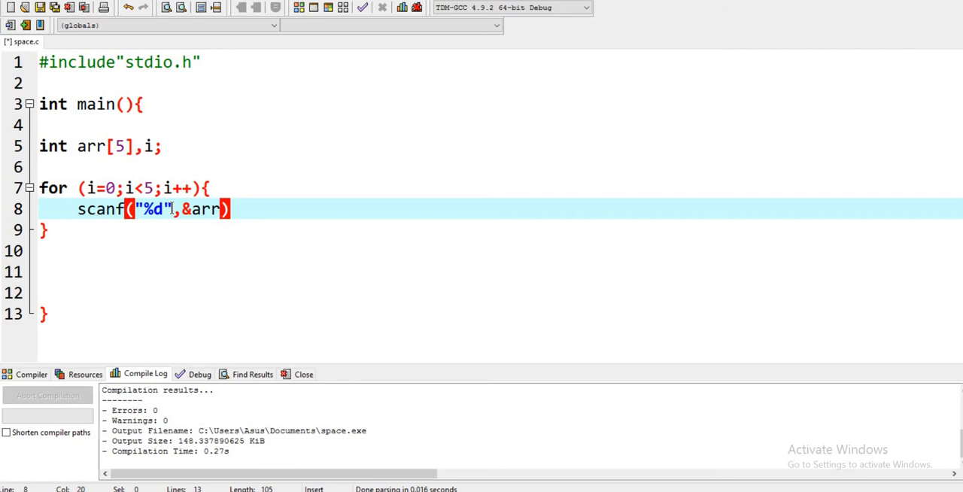
text([i])
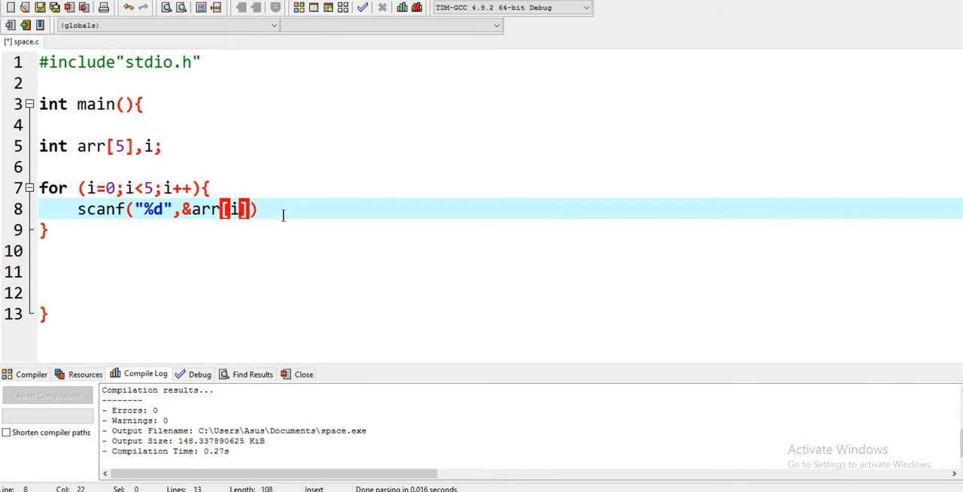
text(;)
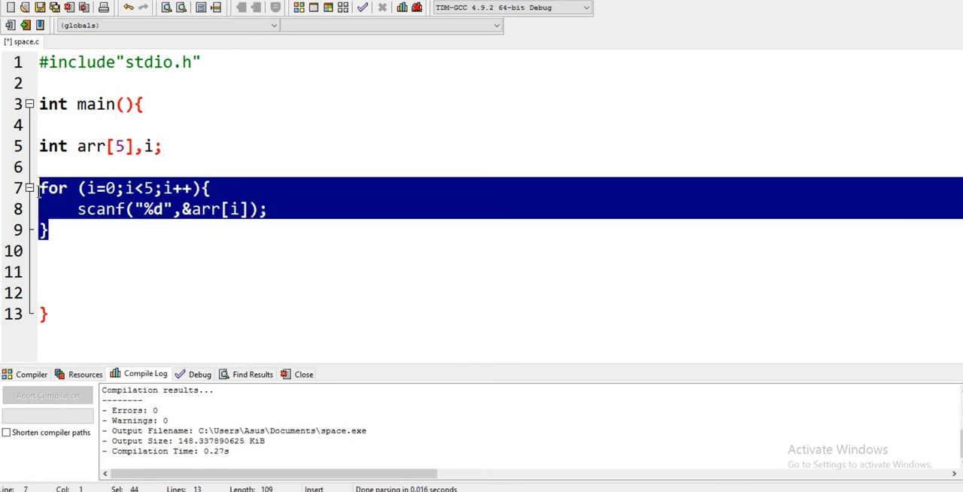
mouse_move(59, 194)
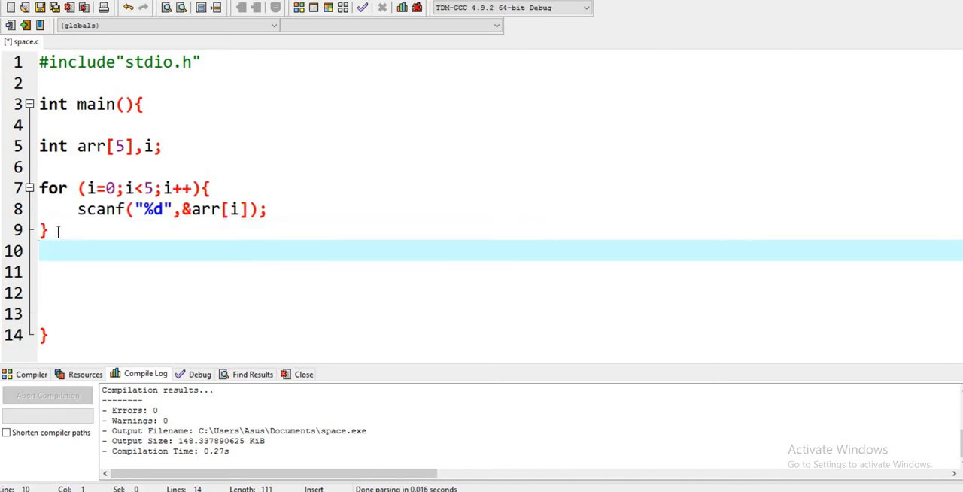
Step: Start a second for loop on line 10 with i=0 and condition i<
text(for)
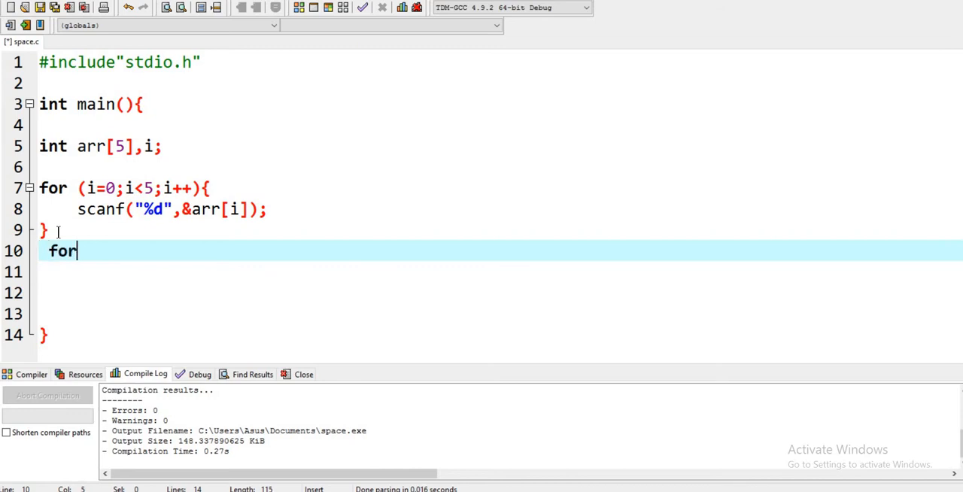
key(BackSpace)
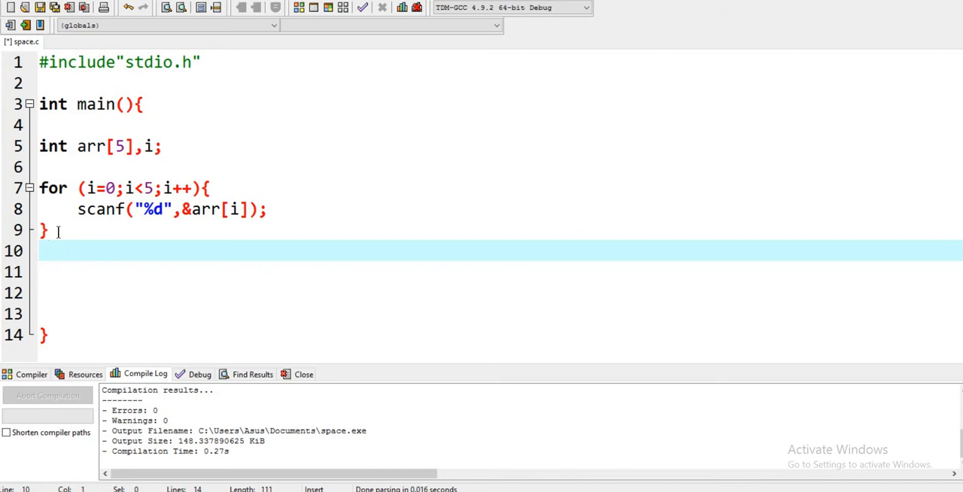
text(for())
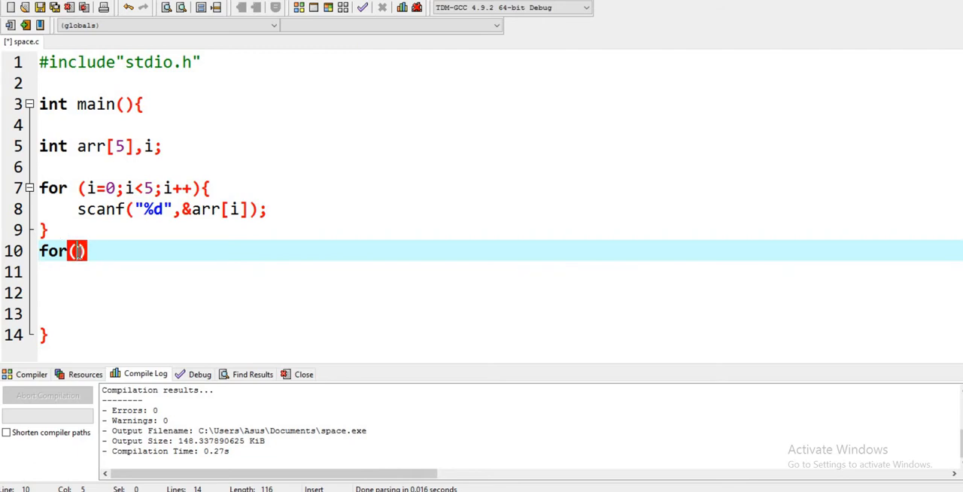
text(i=)
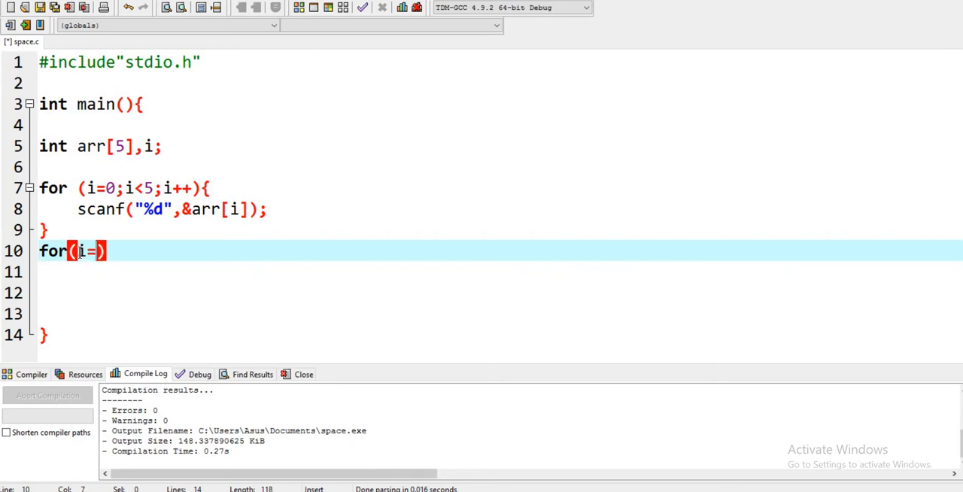
text(0)
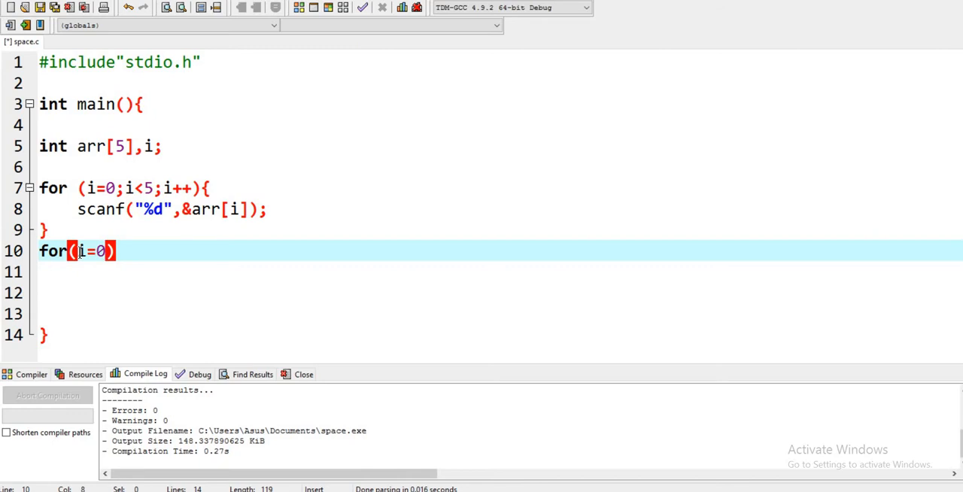
text(;)
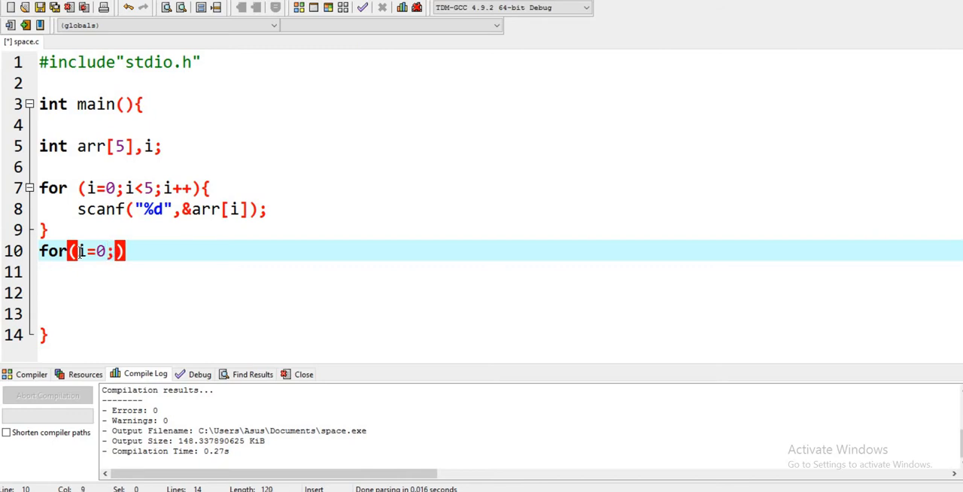
text(i<5;i++)
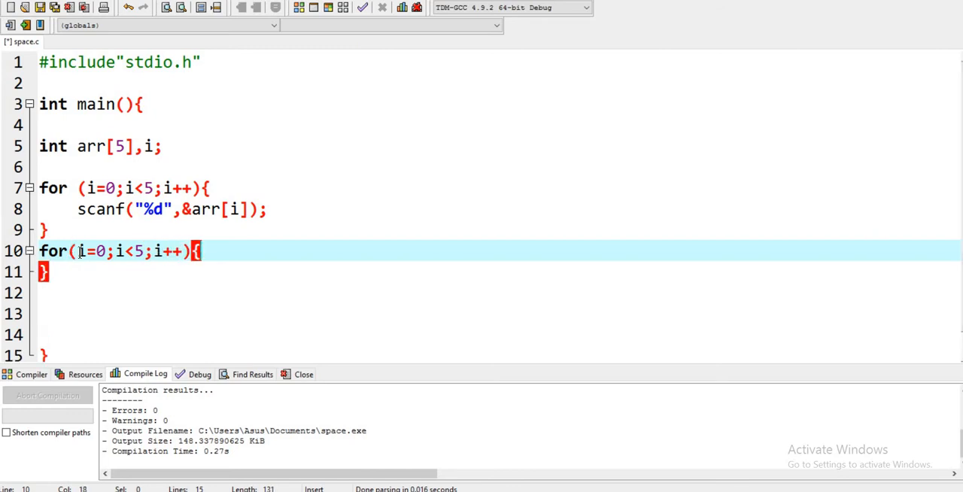
Step: Print each element with printf("%d\n",arr[i]); inside the second loop
text(pr)
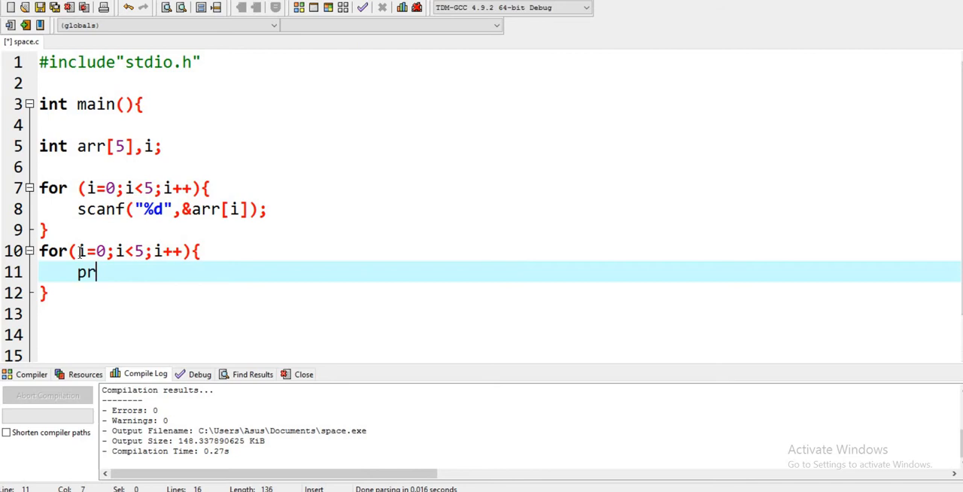
text(intf)
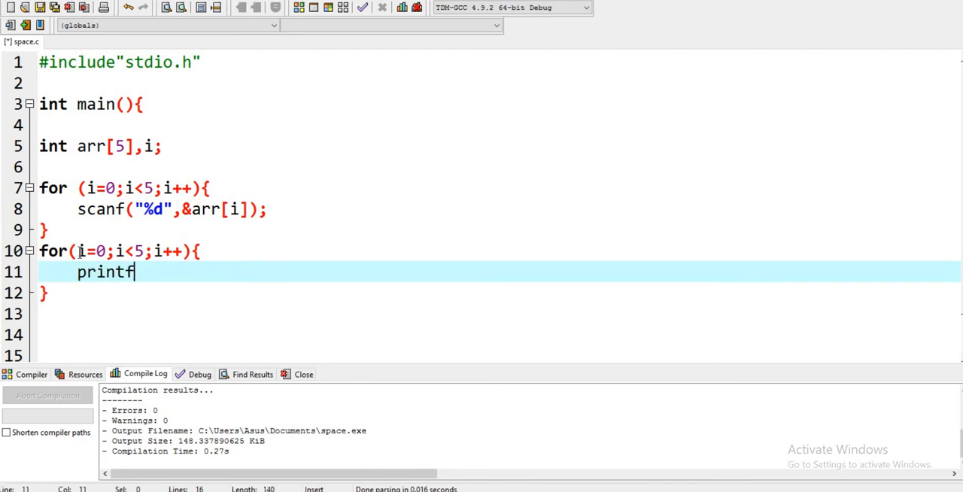
text((""))
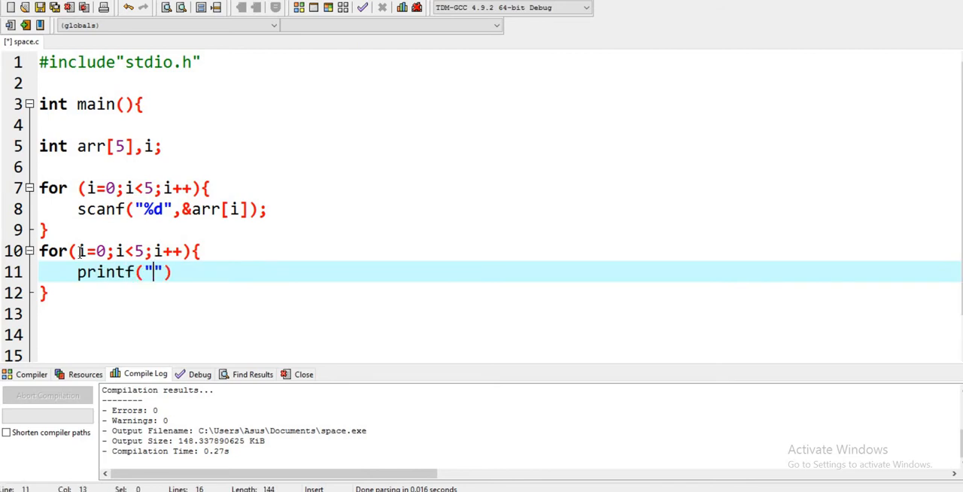
text(%d)
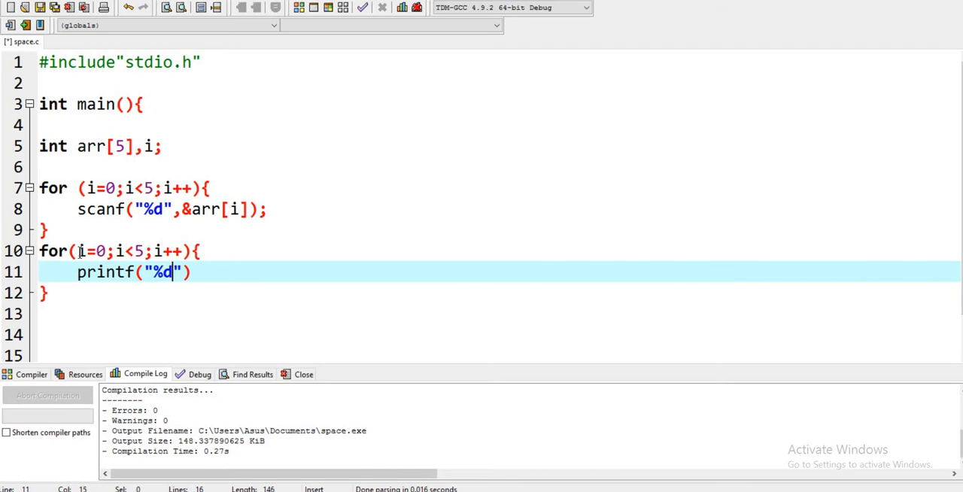
text(\n)
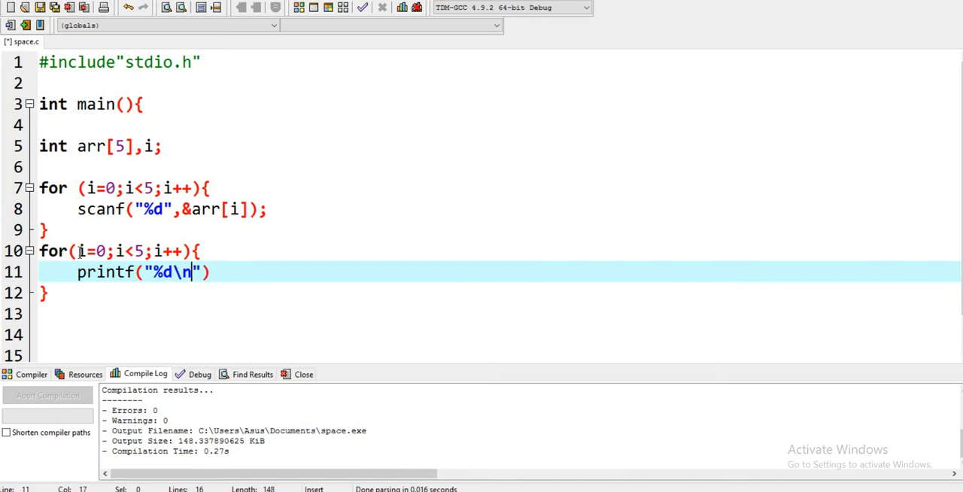
text(a)
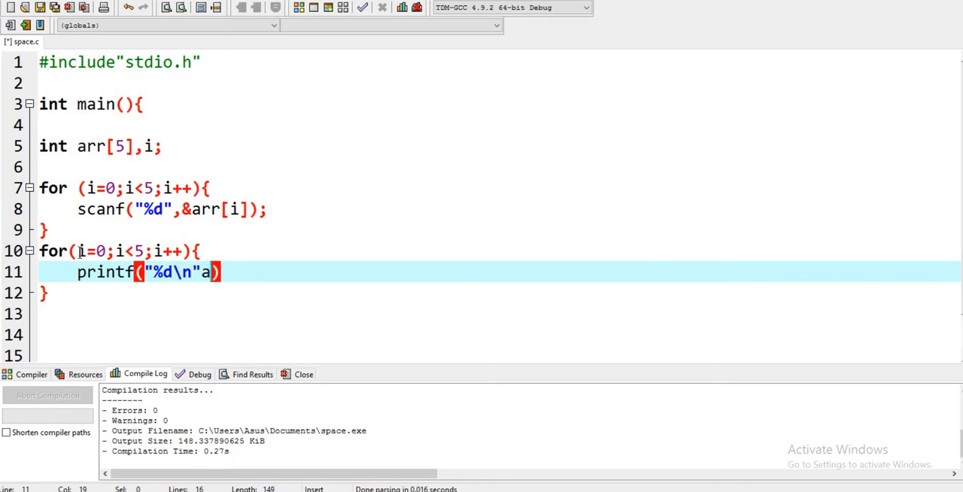
text(rr[i])
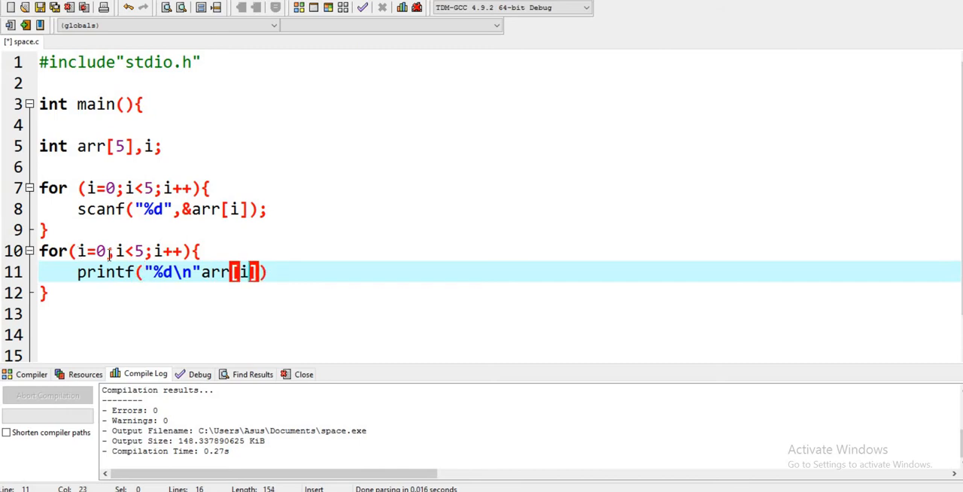
text(;)
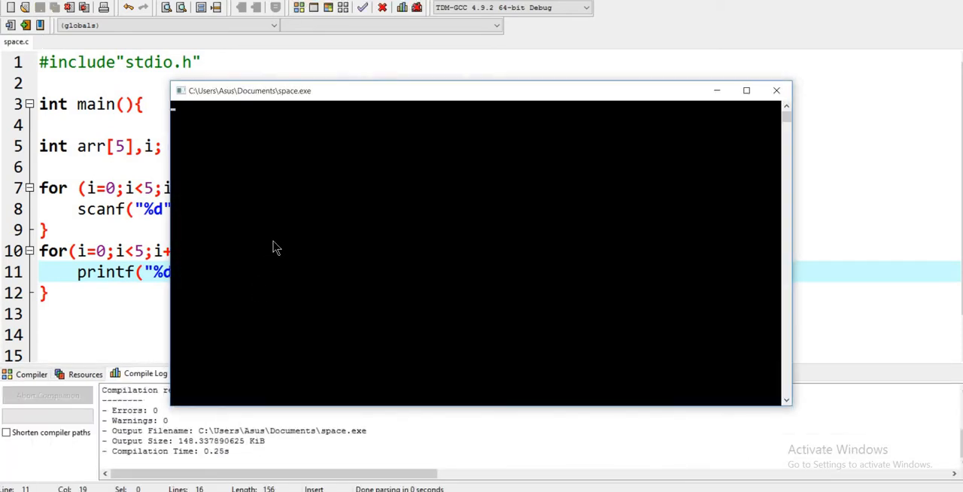
Step: Enter the numbers 4 5 8 6 2 in the running space.exe console
text(4)
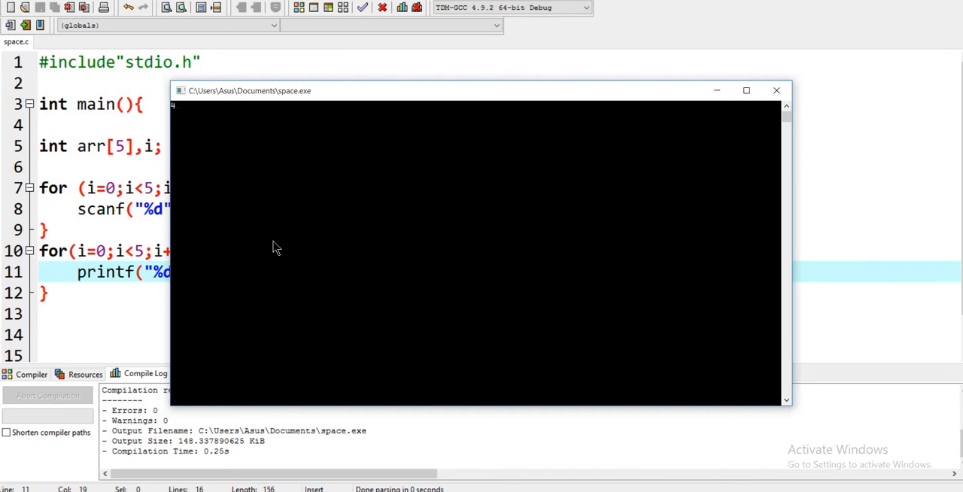
text(5)
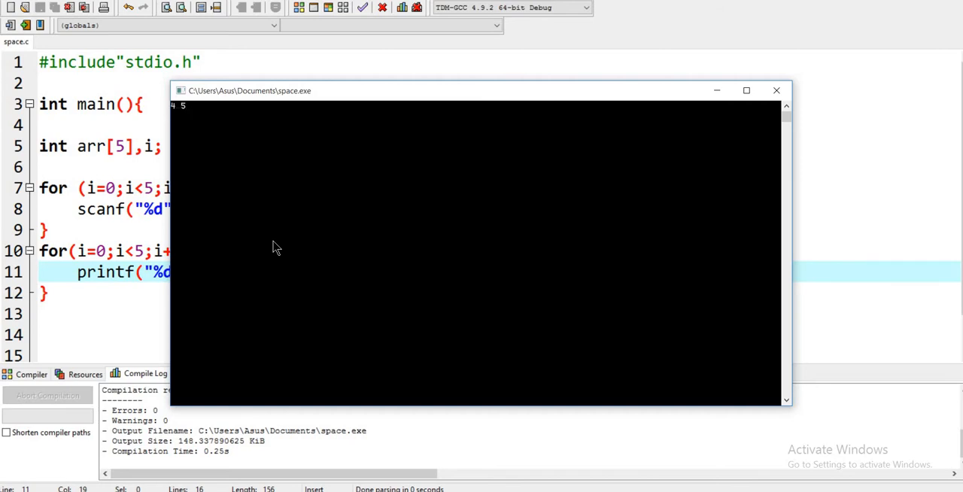
text(8 6)
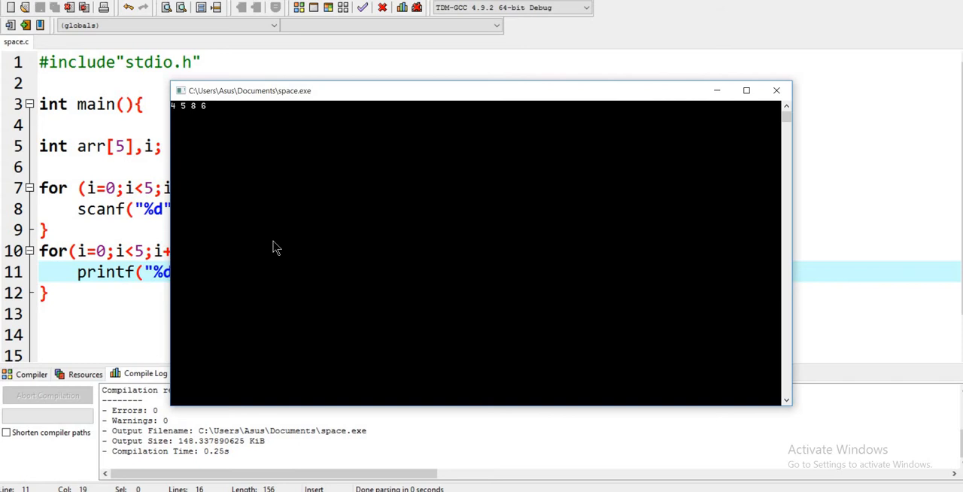
text(2)
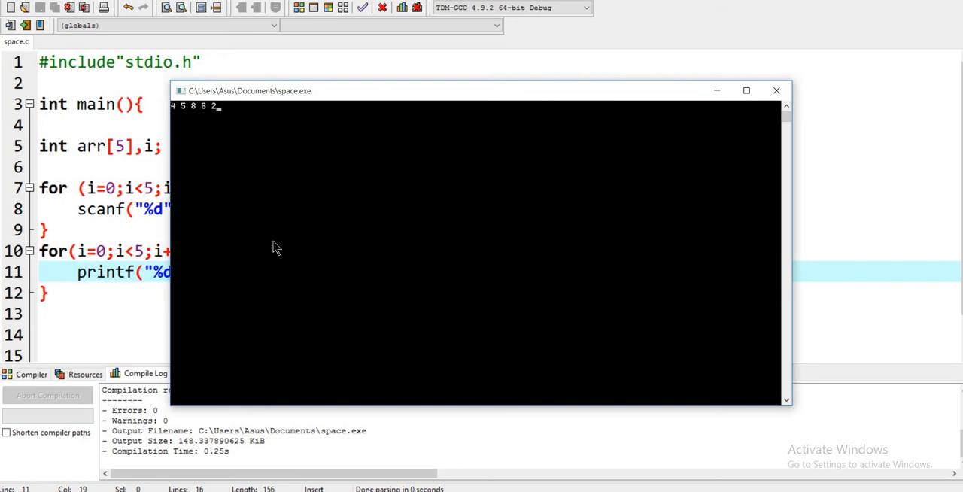
mouse_move(186, 113)
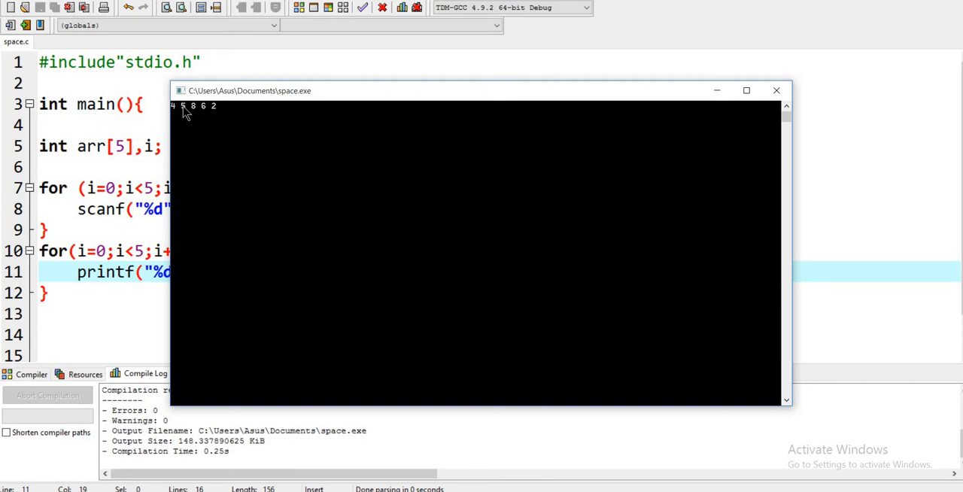
mouse_move(174, 115)
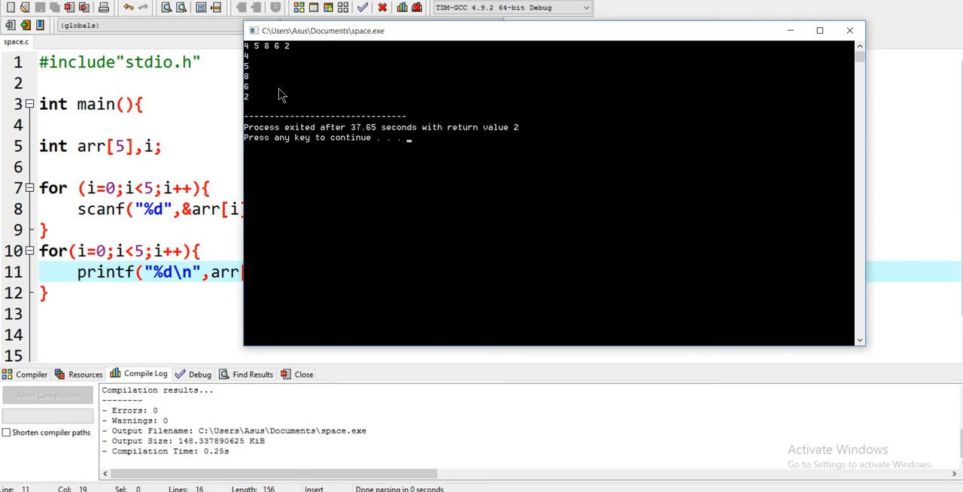
mouse_move(249, 79)
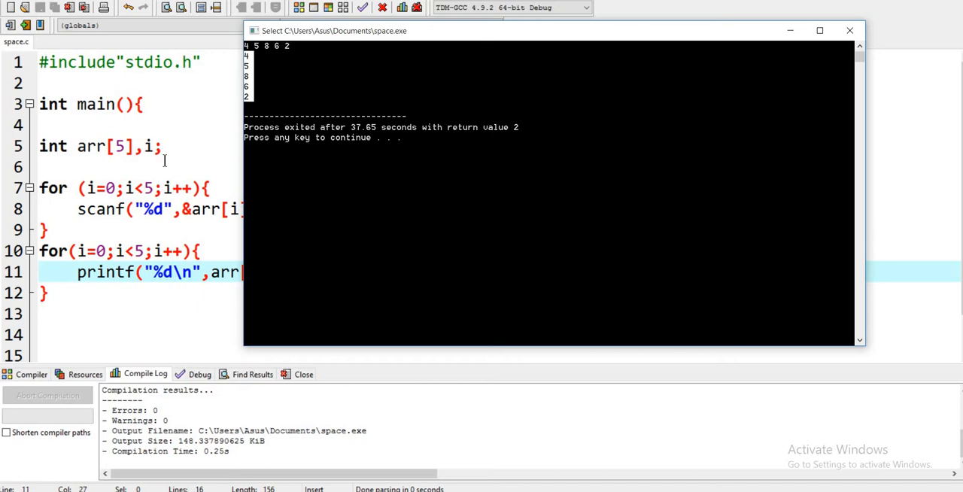
mouse_move(129, 169)
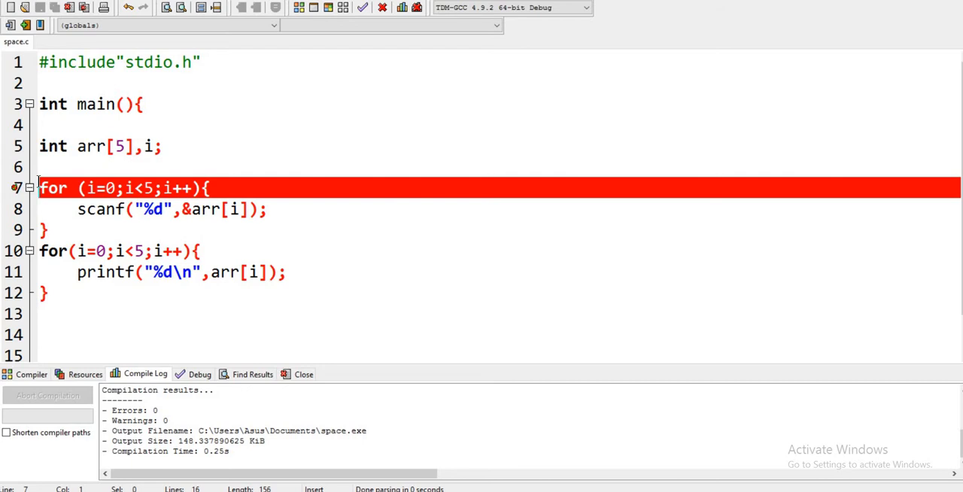
Step: Remove the breakpoint from the first loop line (line 7) in space.c
double_click(53, 188)
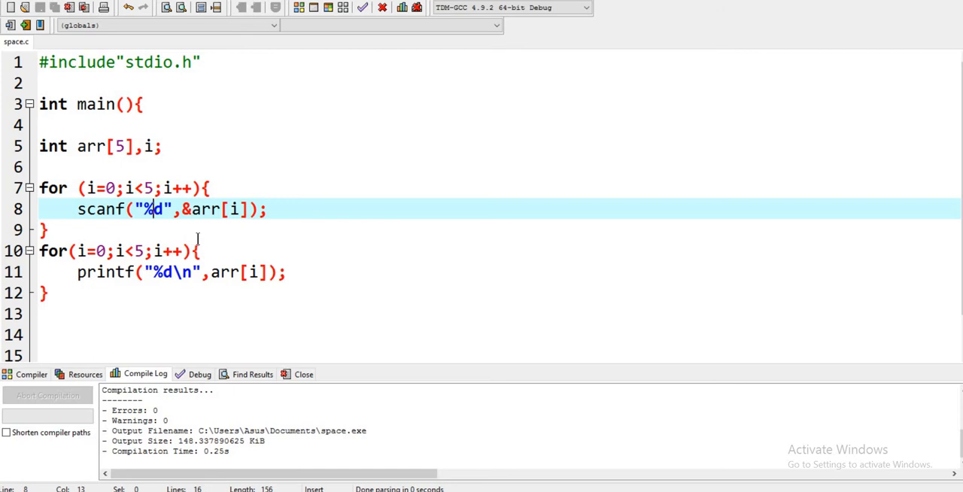
mouse_move(351, 337)
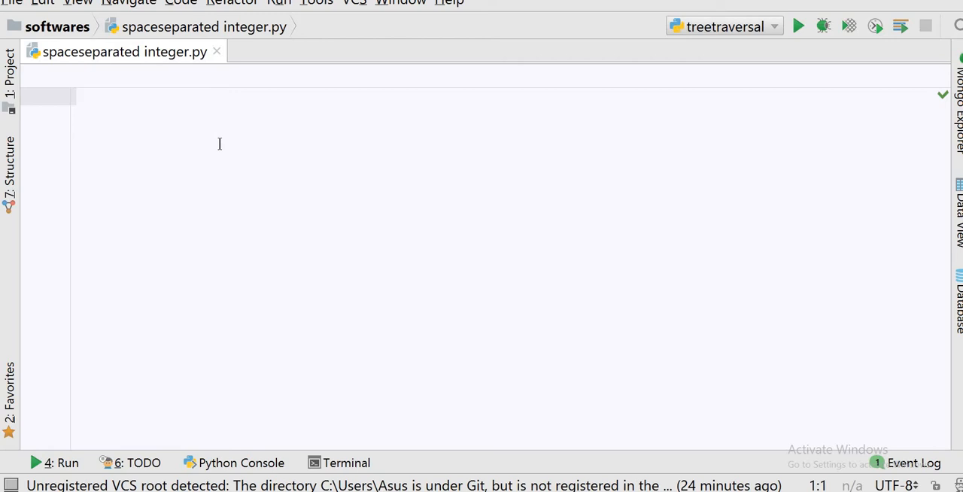
Step: Write arr=[int(num) for num in input().split()] and print(arr) in spaceseparated integer.py
text(arr)
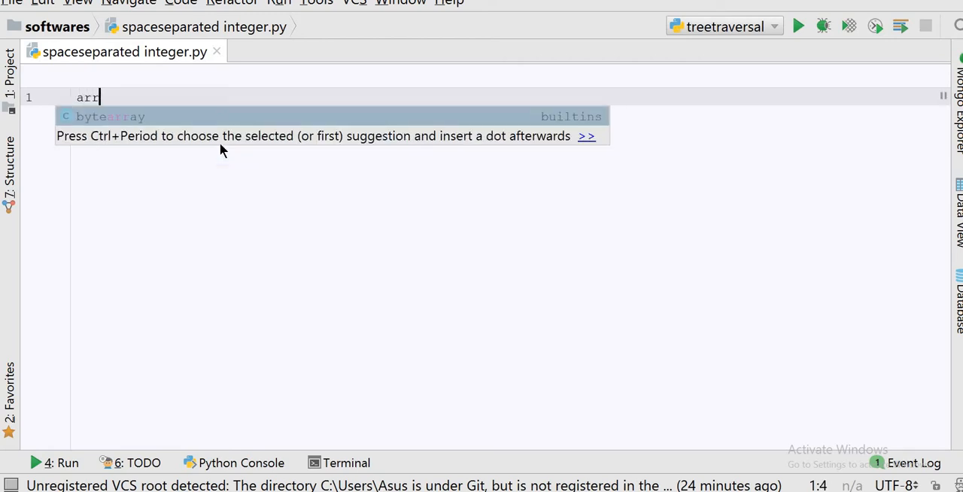
text(=[])
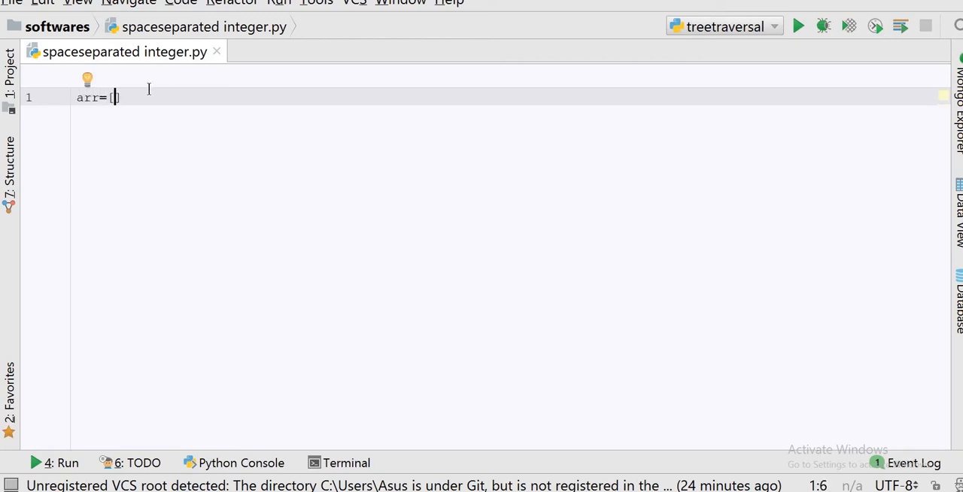
text(int()
key(enter)
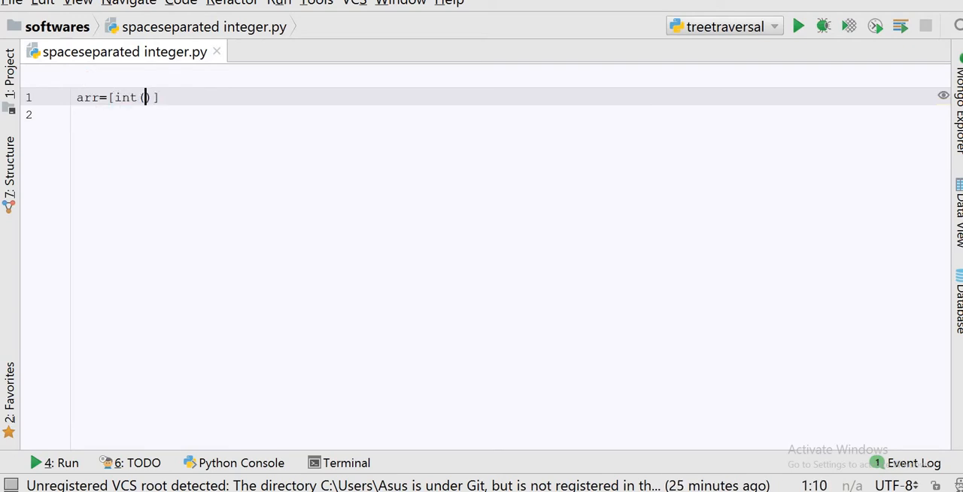
text(num)
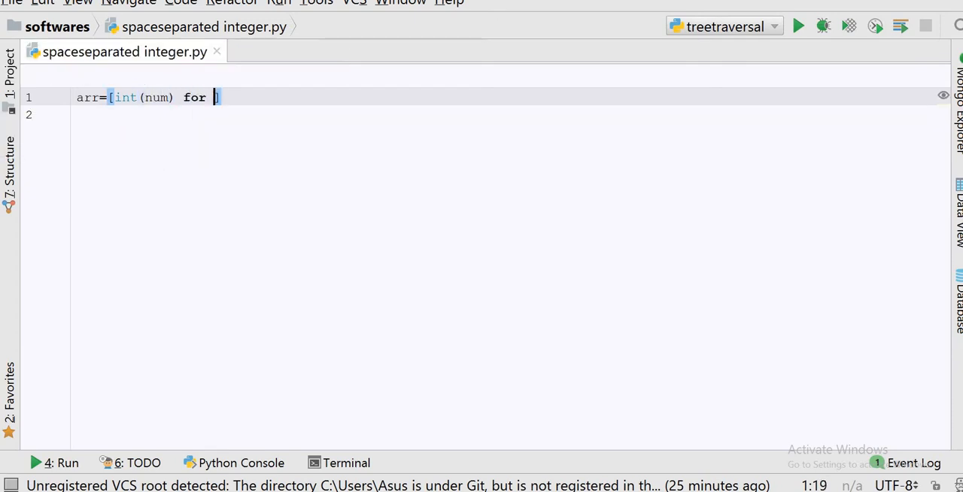
text(num)
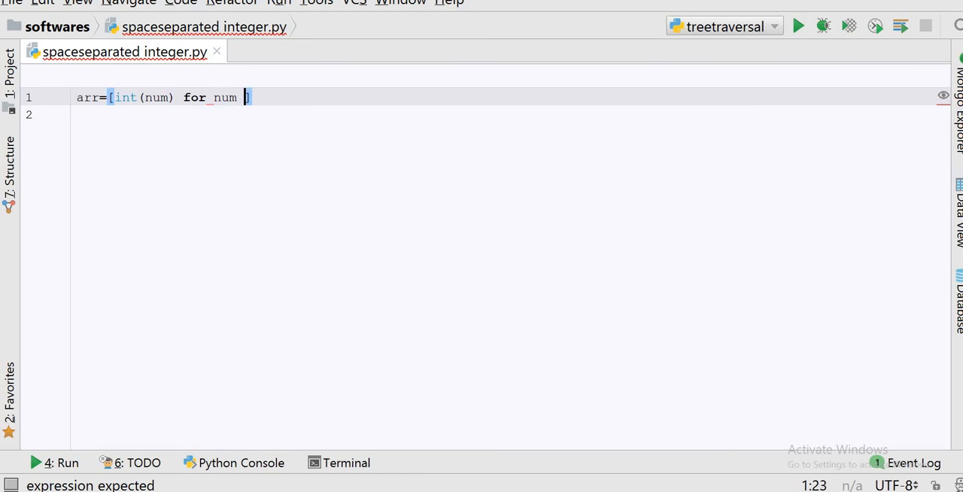
text(in inp)
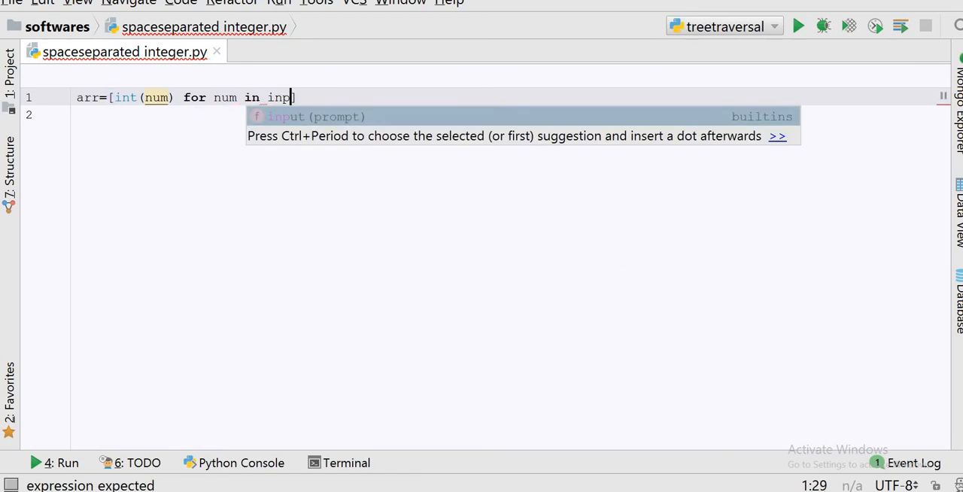
text(ut)
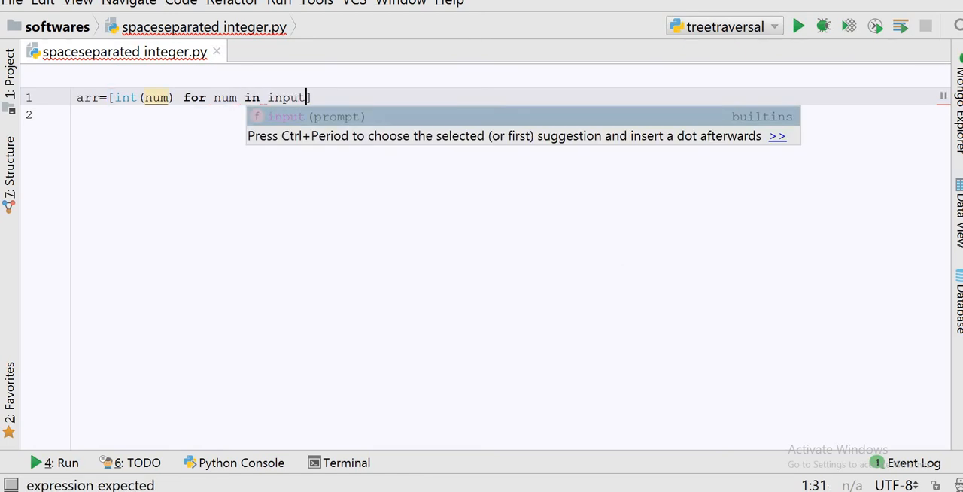
text(().split()
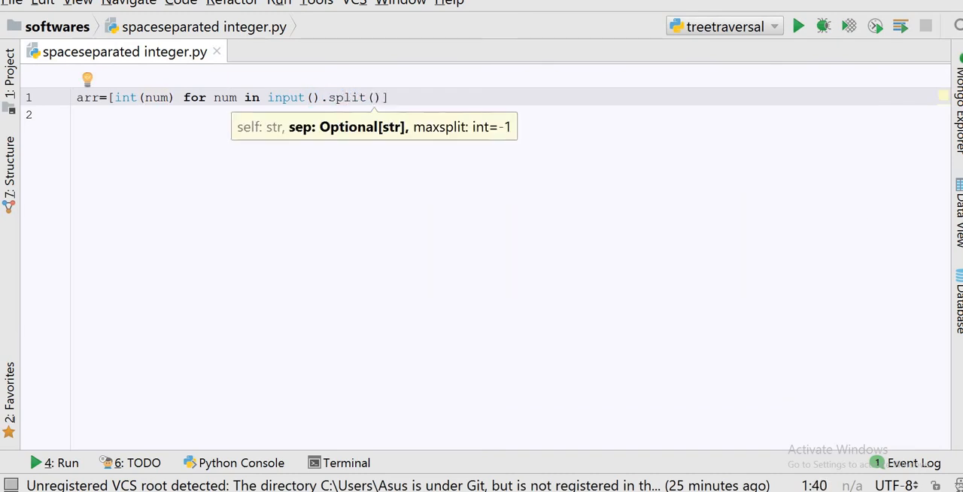
text(pr)
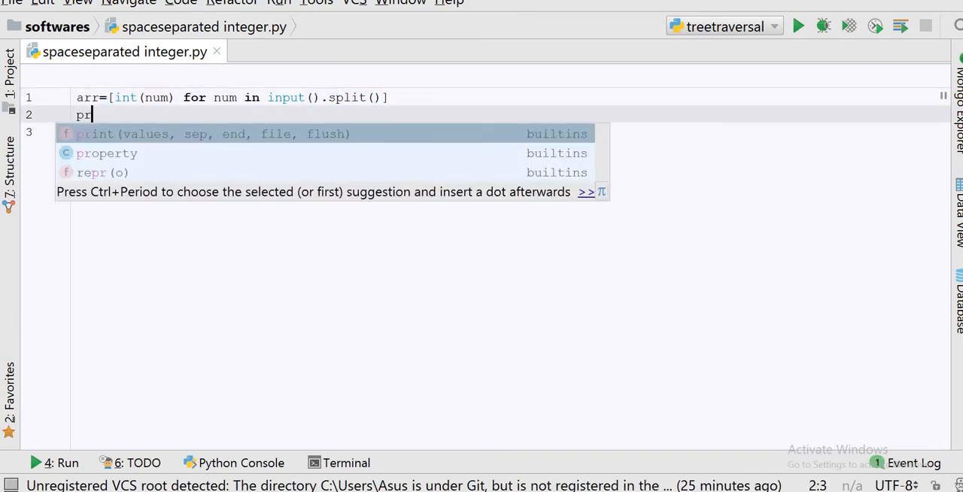
text(int(arr)
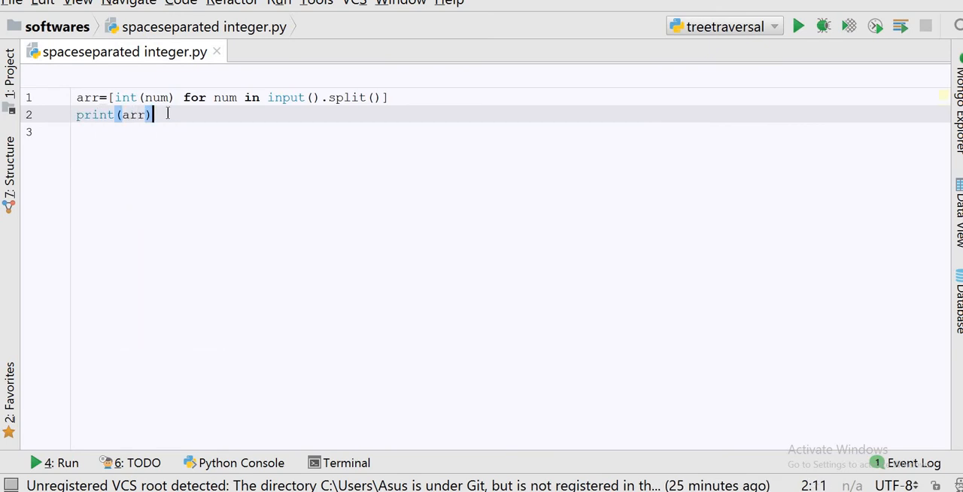
Step: Run 'spaceseparated integer' and enter 4 5 8 9 6 in the Run console
right_click(132, 114)
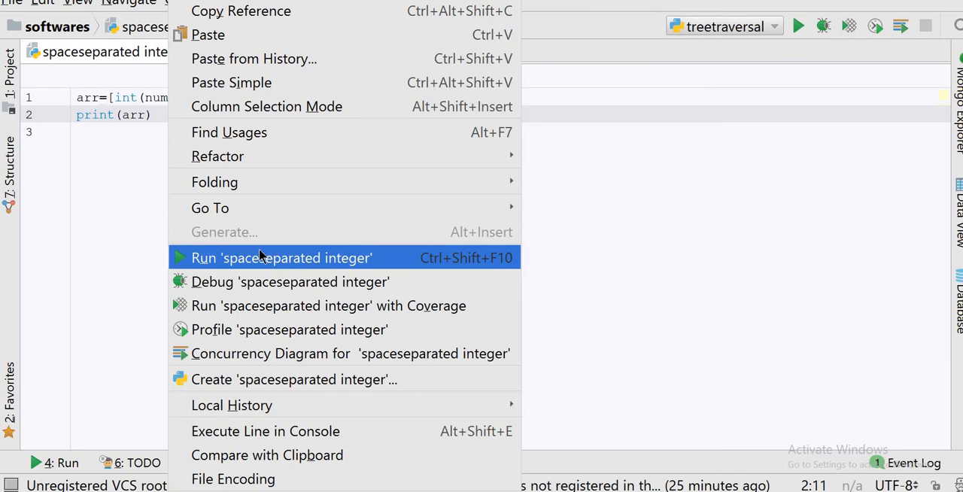
click(281, 257)
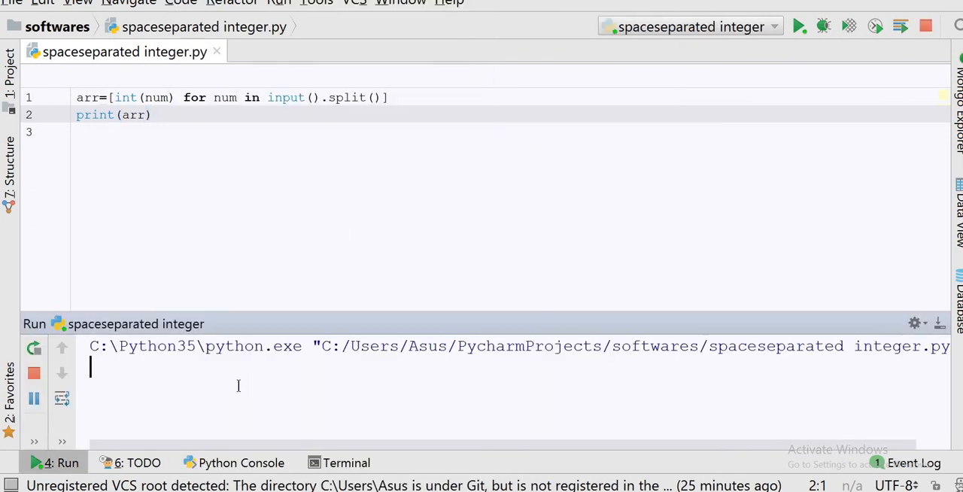
text(4)
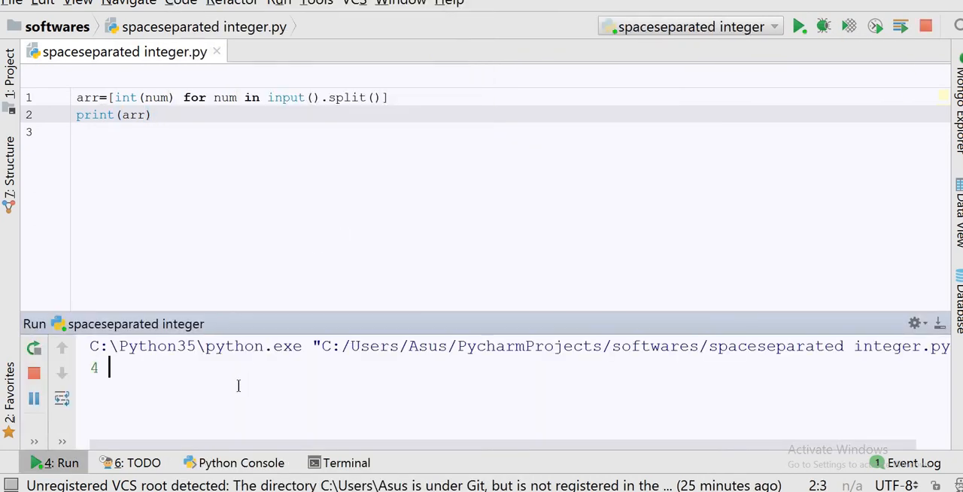
text(5 8 9 6)
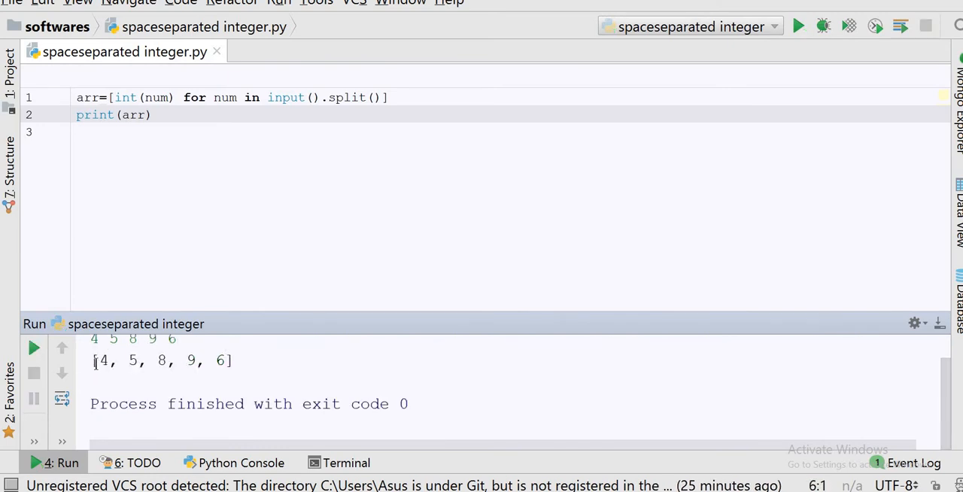
Step: Select the printed list [4, 5, 8, 9, 6] and retype print(arr) in the editor
drag(99, 360, 226, 361)
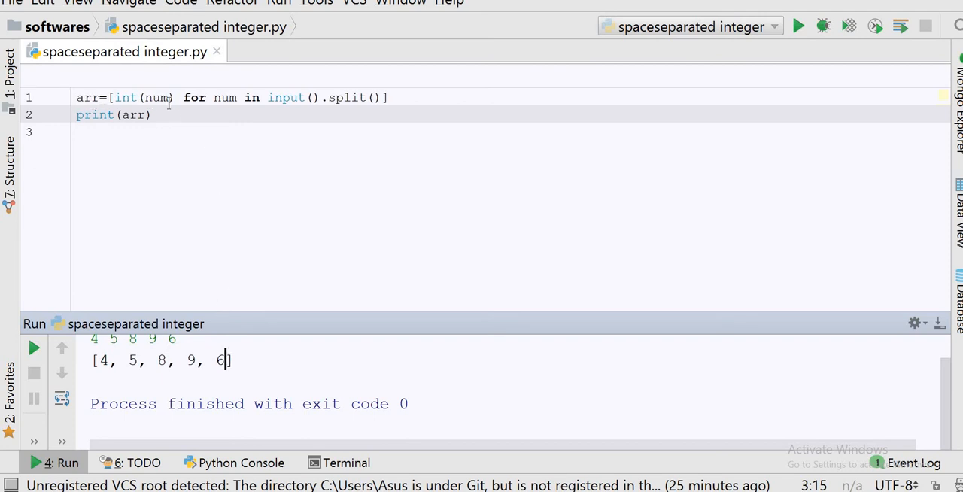
mouse_move(106, 97)
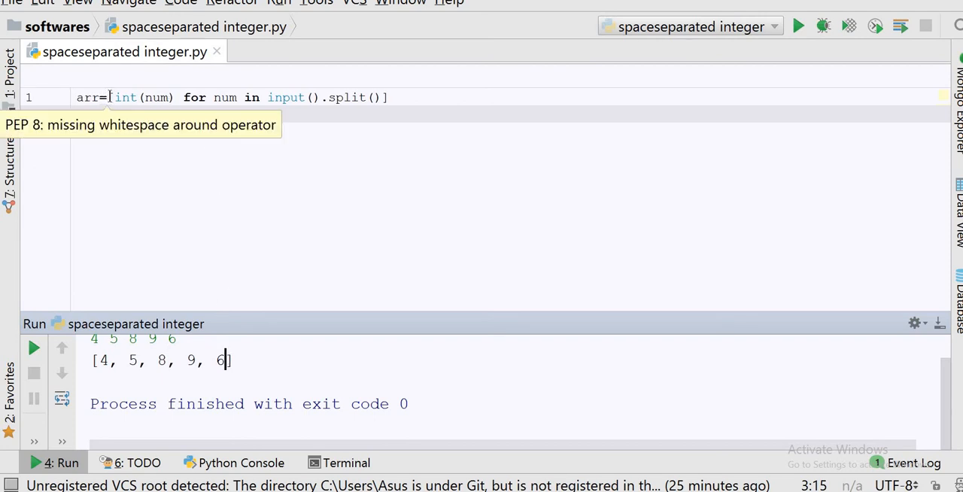
text(print(arr))
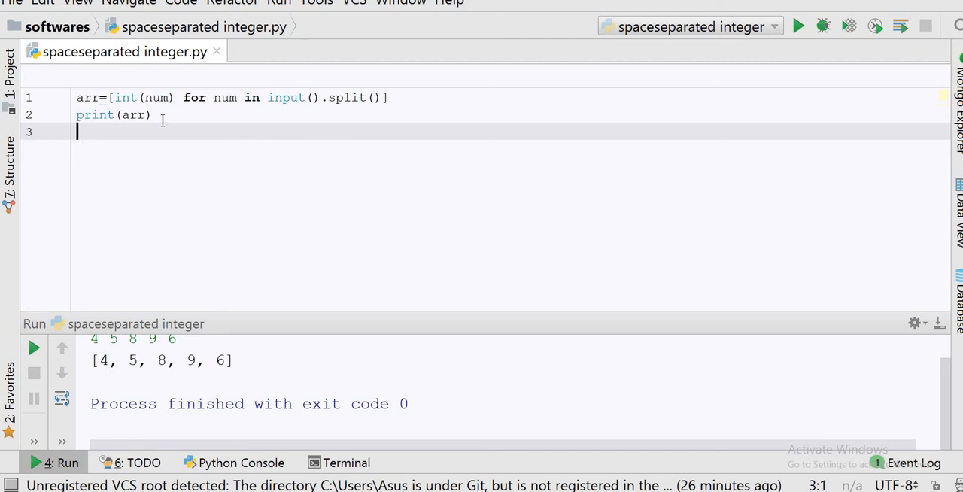
click(152, 115)
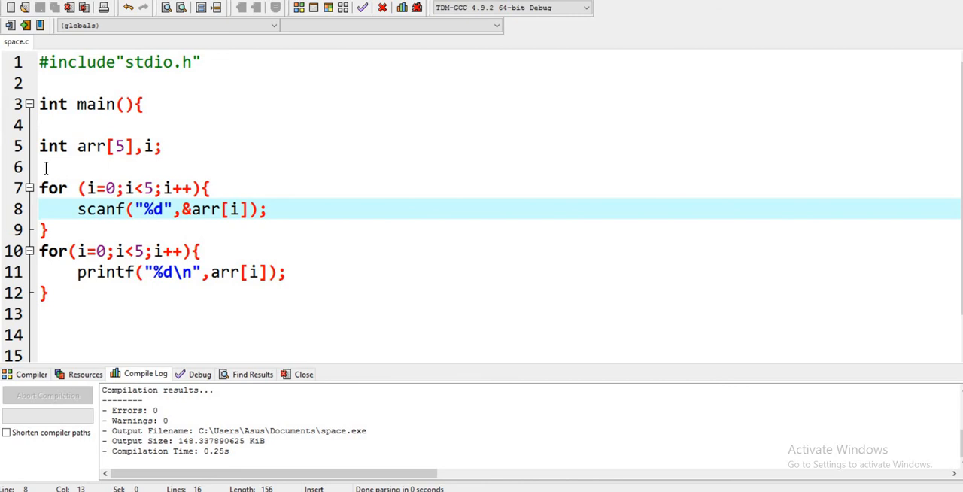
mouse_move(52, 185)
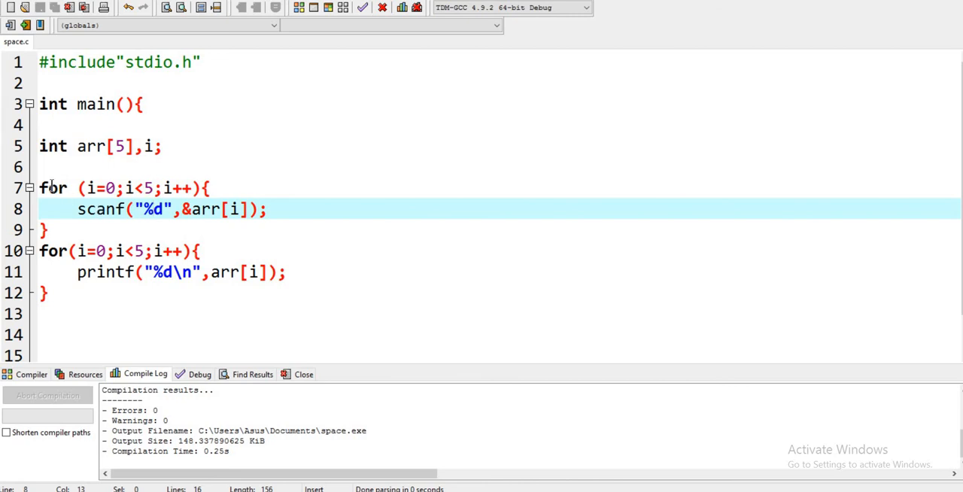
Step: Select the for keyword on line 7 of space.c in Dev-C++
double_click(52, 187)
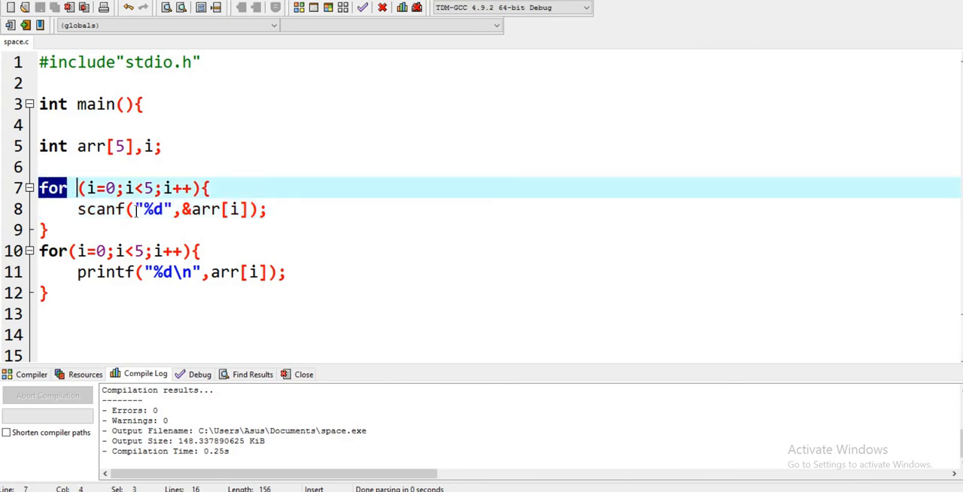